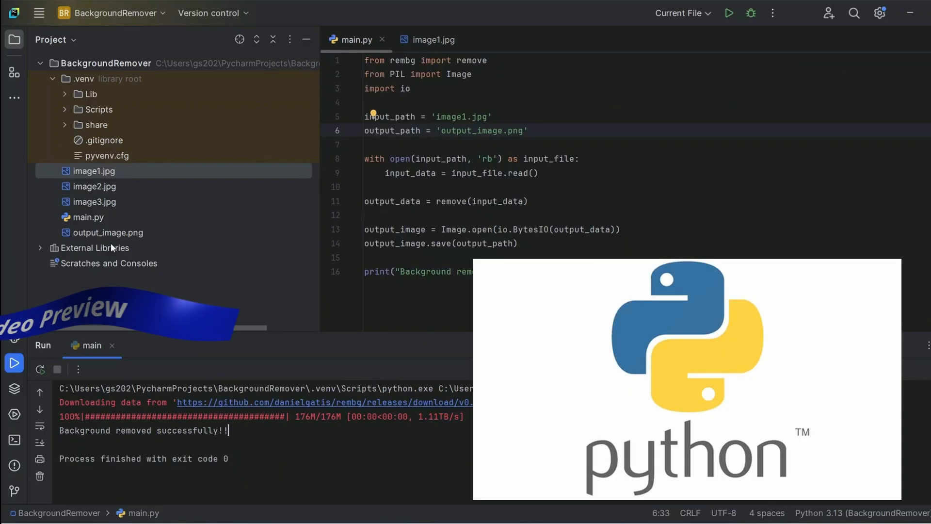
Preview the generated output_image.png and compare it with the original image1.jpg.
{"action": "double_click", "coordinate": [108, 233]}
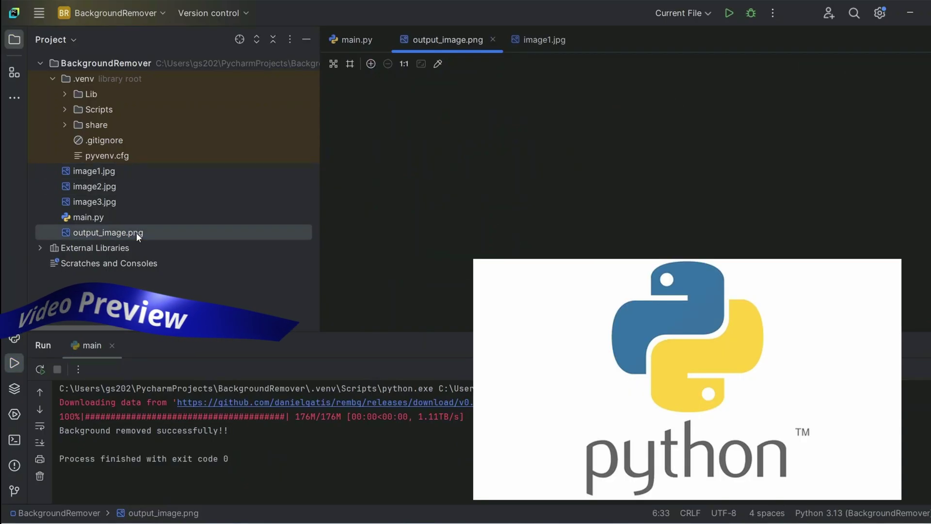
{"action": "left_click", "coordinate": [545, 40]}
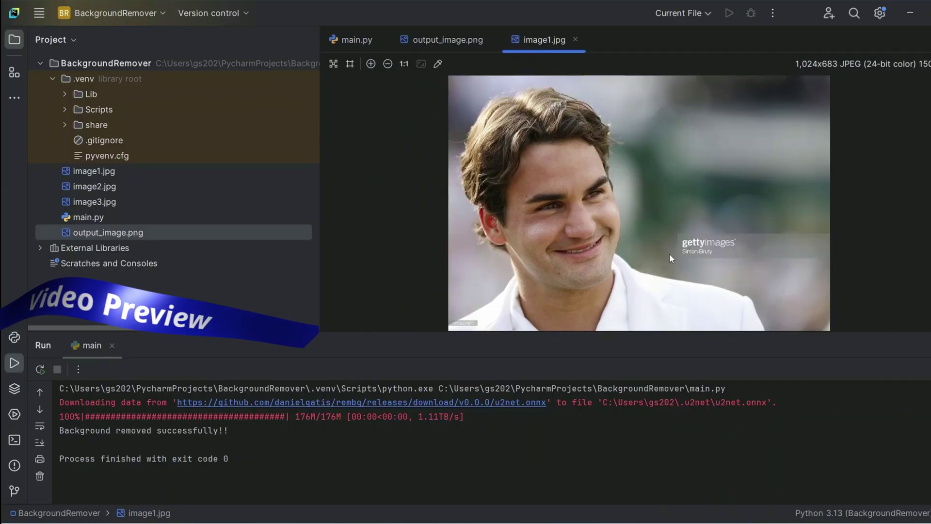
{"action": "left_click", "coordinate": [447, 39]}
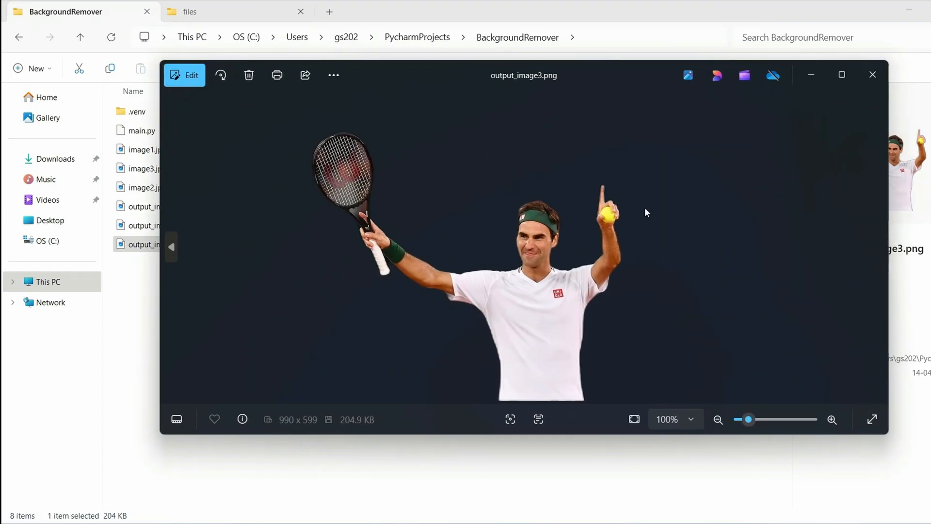
View output_image3.png, the tennis player with its background removed, in Photos.
{"action": "left_click", "coordinate": [832, 419]}
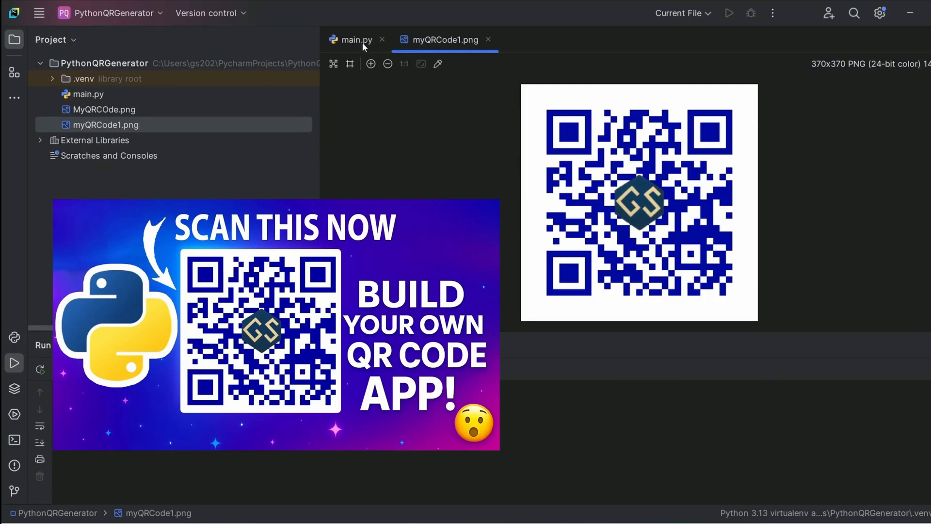
{"action": "left_click", "coordinate": [357, 39]}
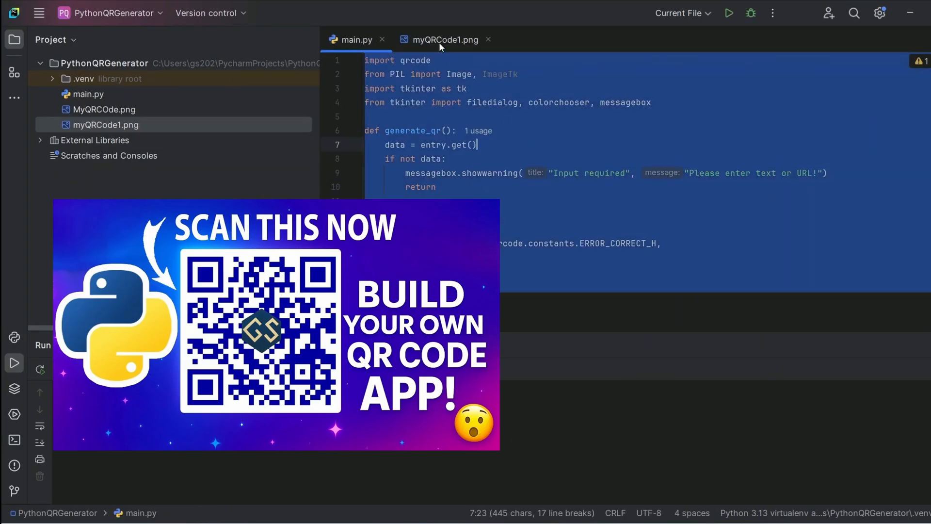
{"action": "left_click", "coordinate": [445, 39]}
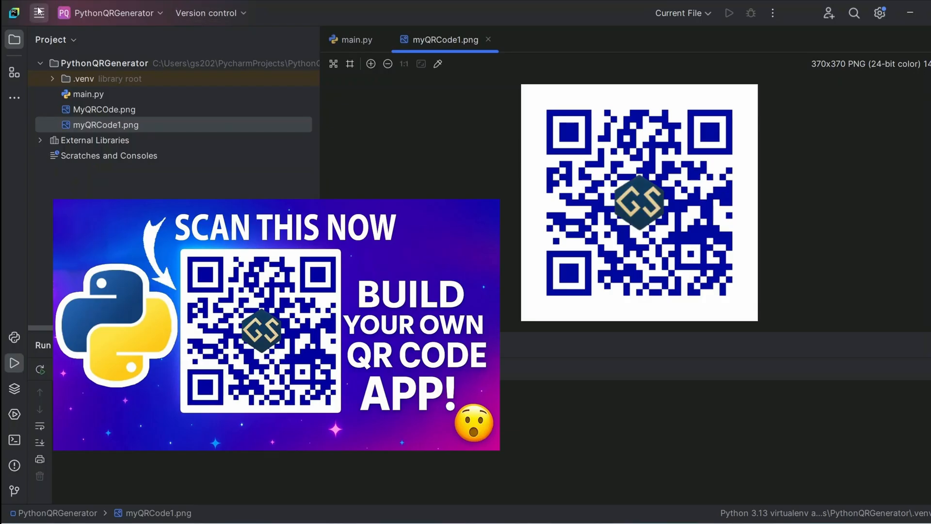
Create a Pure Python project named BackgroundRemover with a welcome script, opened in this window.
{"action": "left_click", "coordinate": [40, 13]}
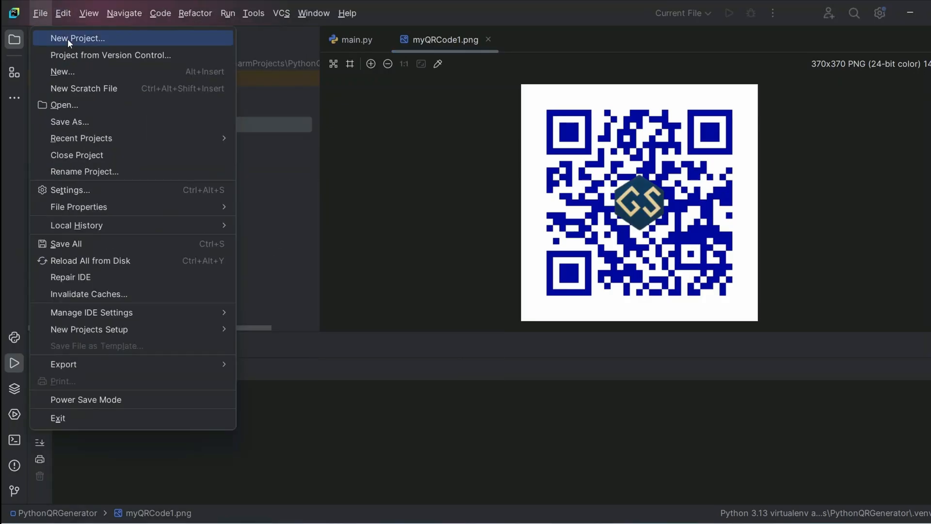
{"action": "left_click", "coordinate": [78, 39]}
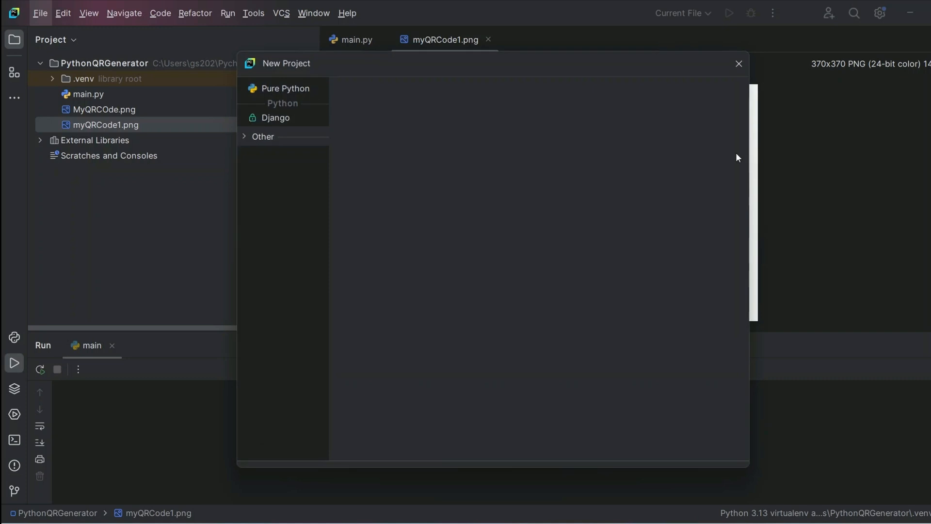
{"action": "left_click", "coordinate": [277, 88]}
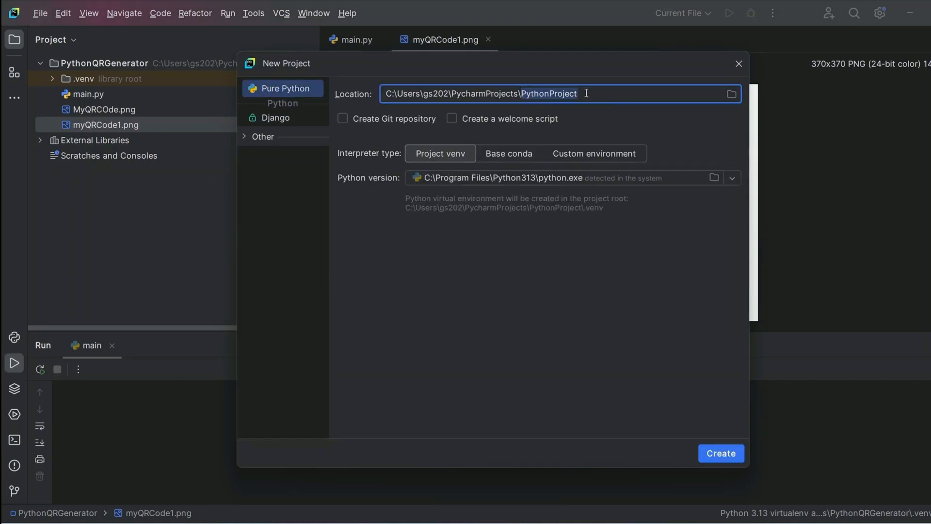
{"action": "type", "text": "BackgroundRemover"}
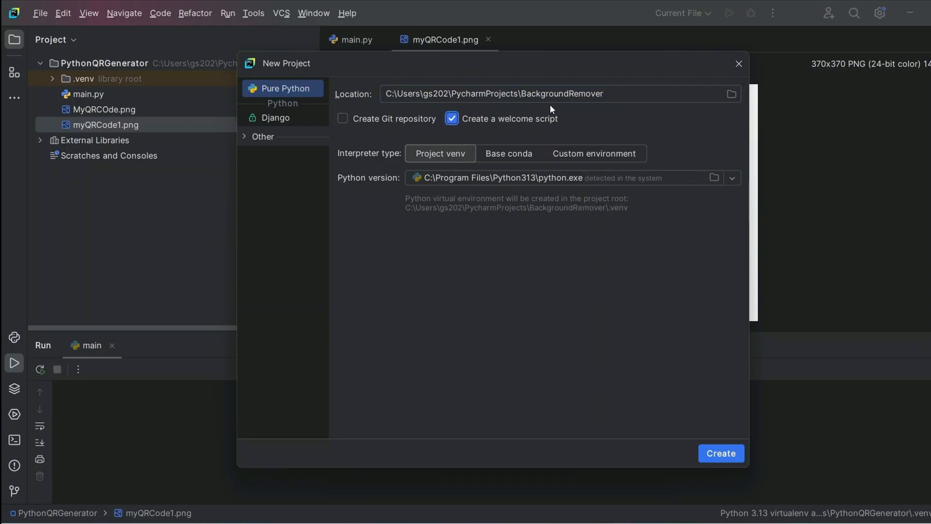
{"action": "left_click", "coordinate": [722, 453]}
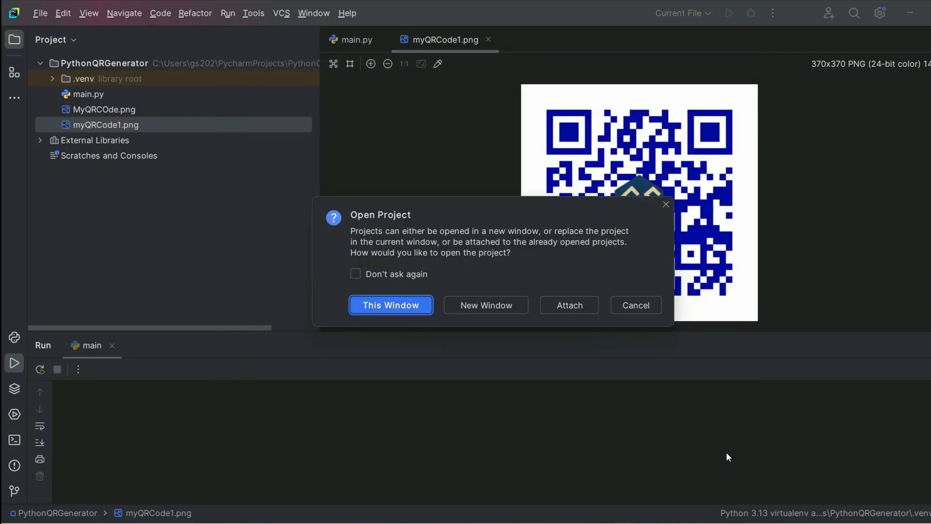
{"action": "left_click", "coordinate": [391, 304]}
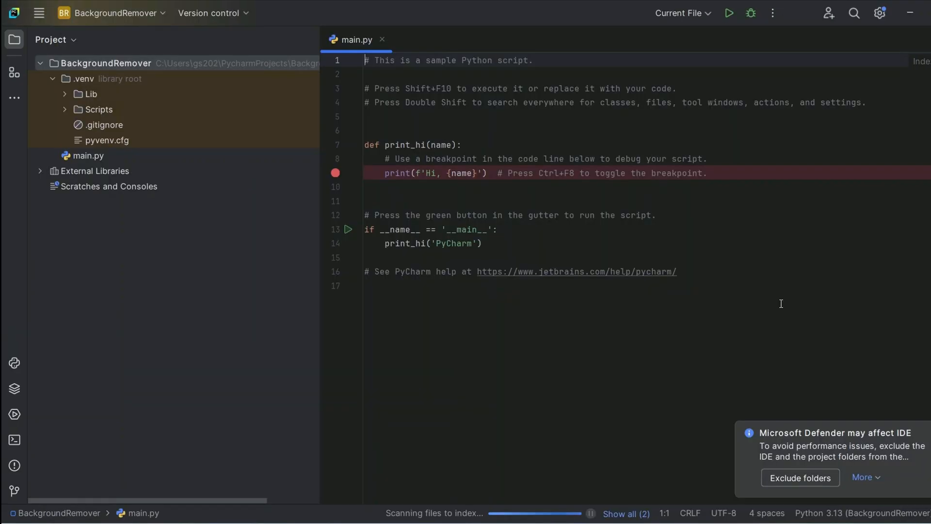
Run pip install rembg in the project Terminal to add rembg to the virtual environment.
{"action": "key", "text": "ctrl+a"}
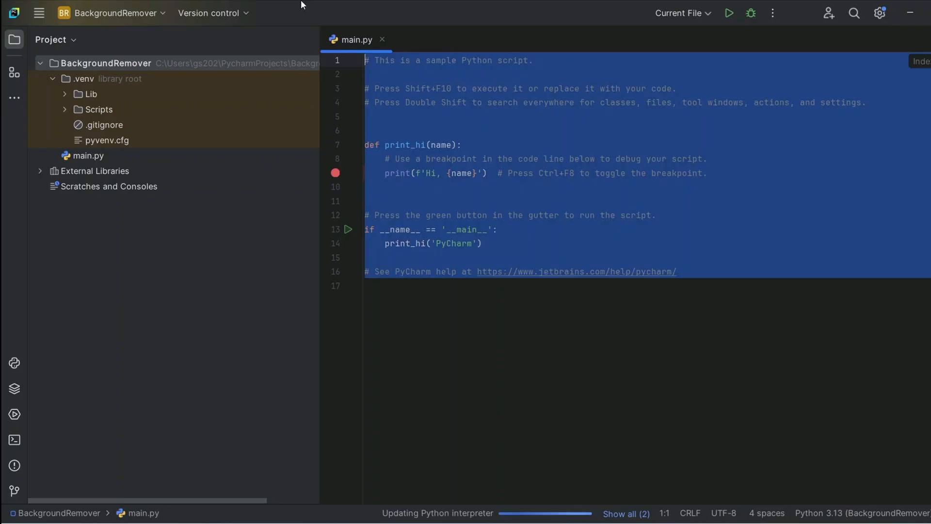
{"action": "left_click", "coordinate": [14, 440]}
{"action": "type", "text": "p"}
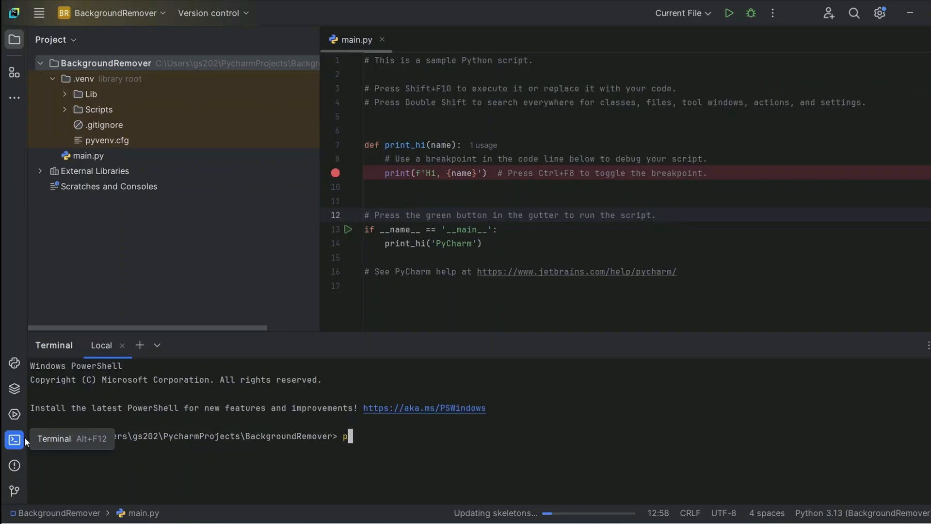
{"action": "type", "text": "ip install r"}
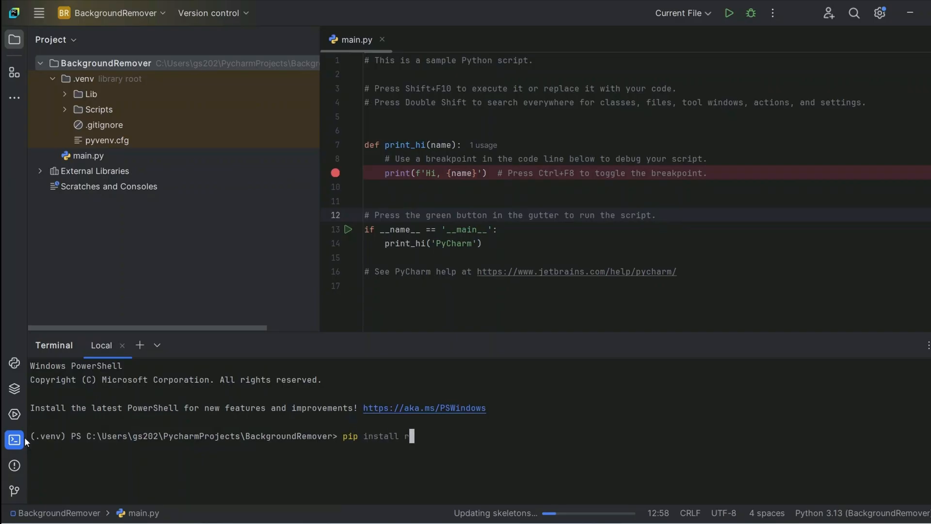
{"action": "type", "text": "embg"}
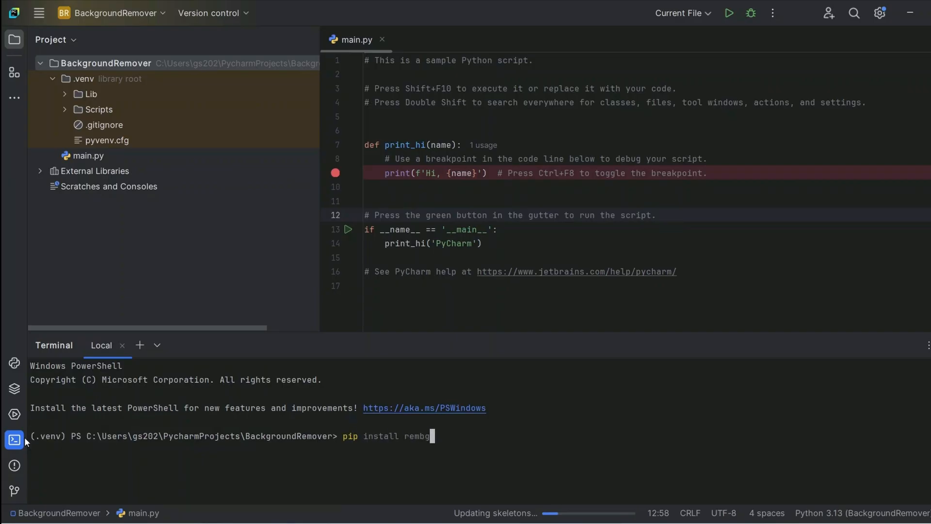
{"action": "key", "text": "Enter"}
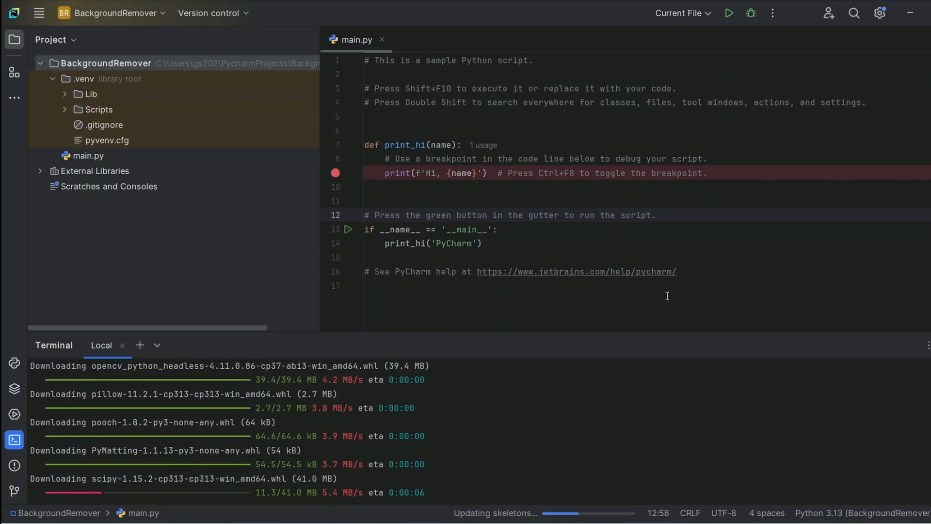
{"action": "mouse_move", "coordinate": [680, 356]}
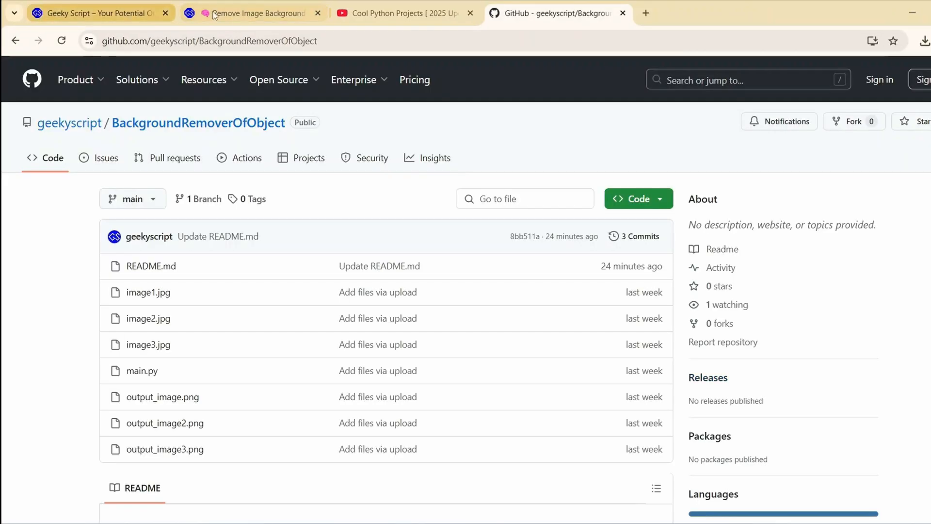
Scroll through the tutorial post and GitHub repo code, then select main.py's welcome code to clear it.
{"action": "left_click", "coordinate": [255, 13]}
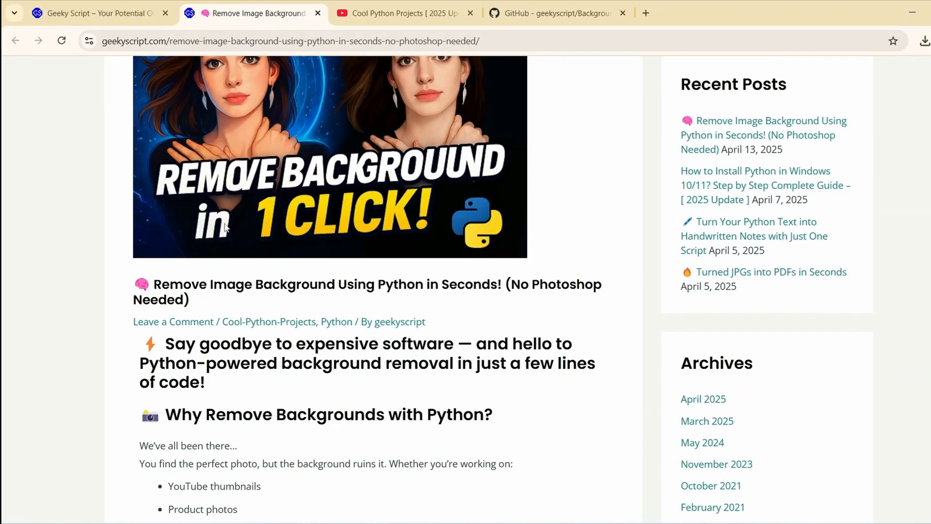
{"action": "scroll", "scroll_direction": "down", "scroll_amount": 3}
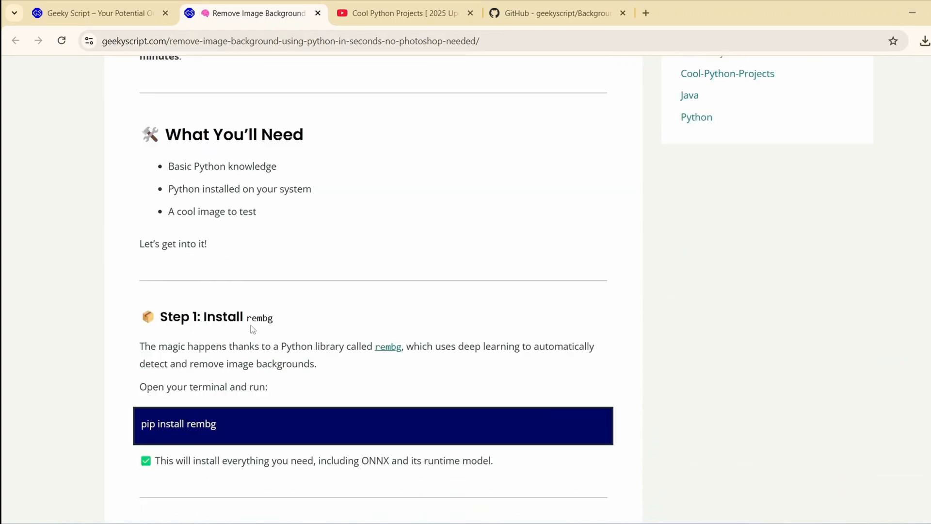
{"action": "scroll", "scroll_direction": "down", "scroll_amount": 3}
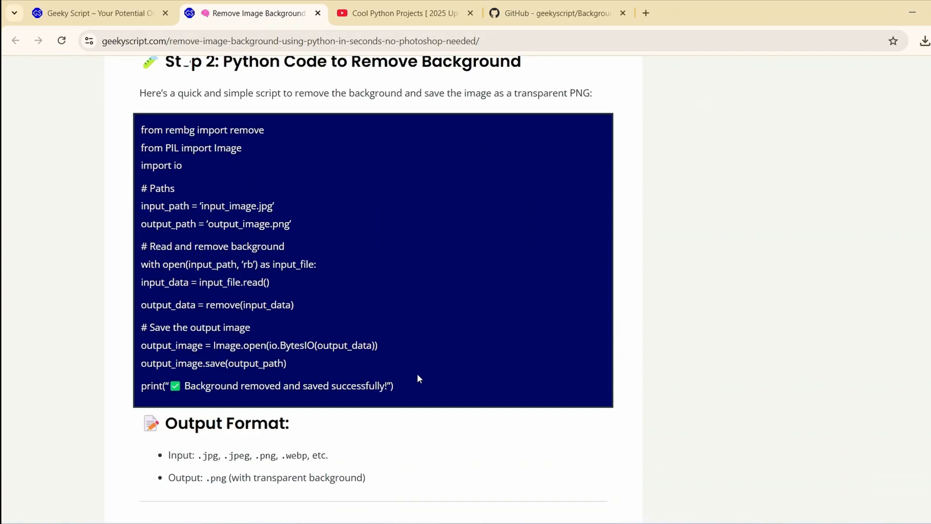
{"action": "left_click", "coordinate": [557, 13]}
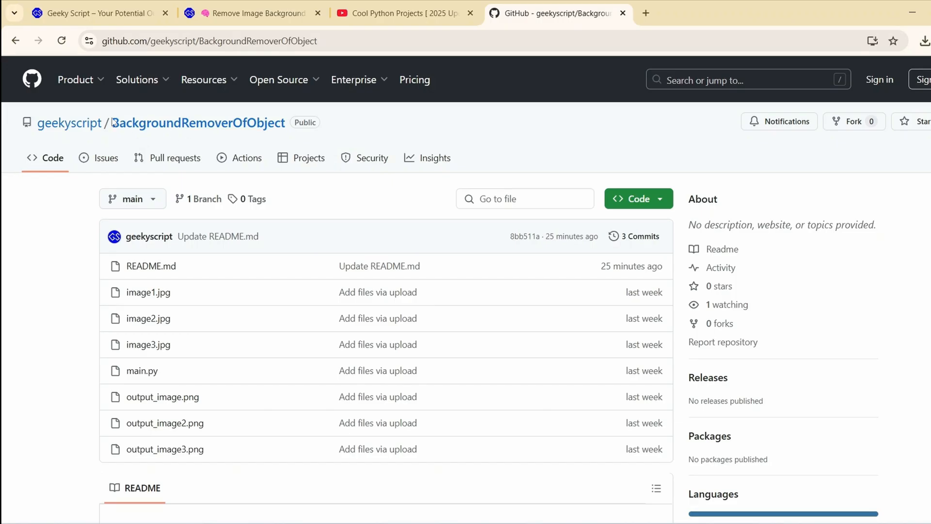
{"action": "scroll", "scroll_direction": "down", "scroll_amount": 3}
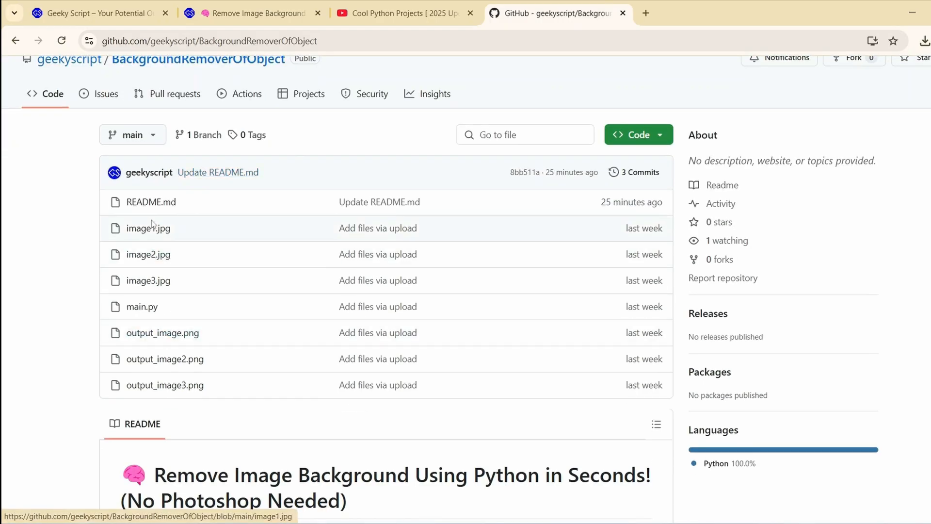
{"action": "mouse_move", "coordinate": [256, 295]}
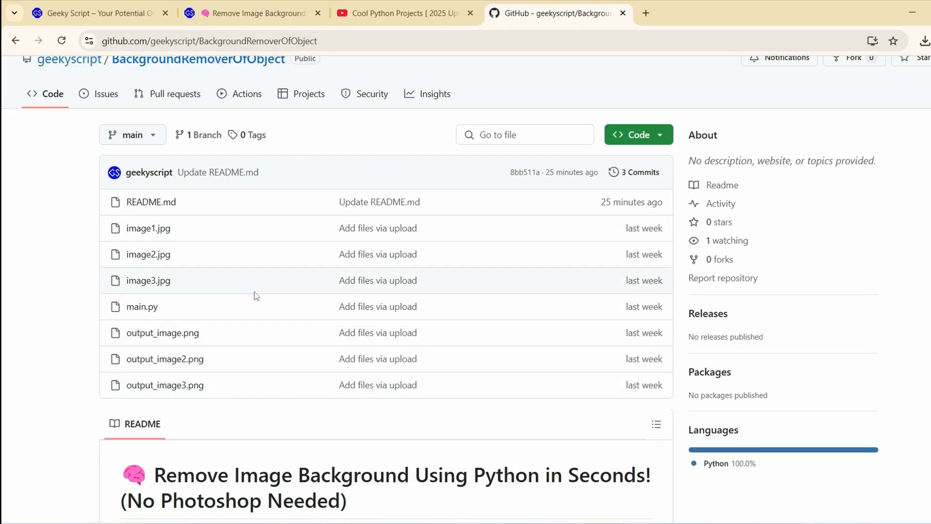
{"action": "scroll", "scroll_direction": "down", "scroll_amount": 3}
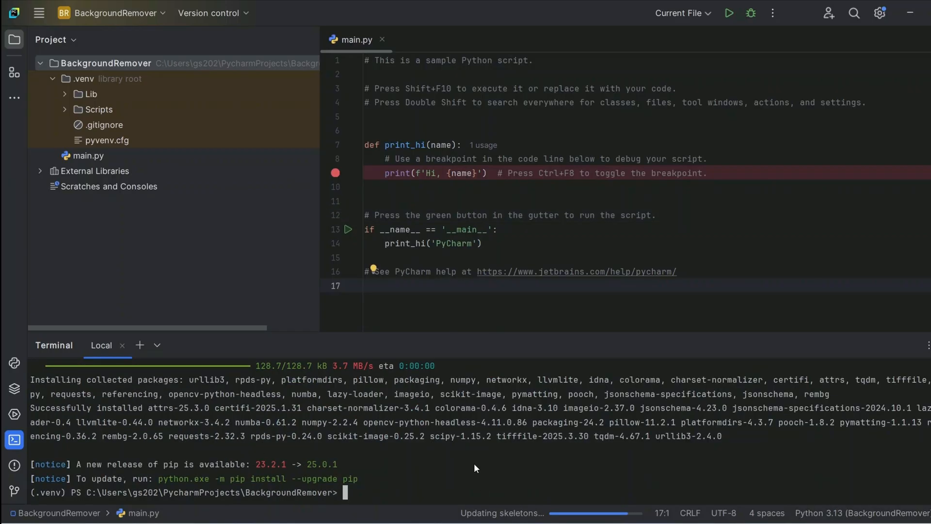
{"action": "key", "text": "ctrl+a"}
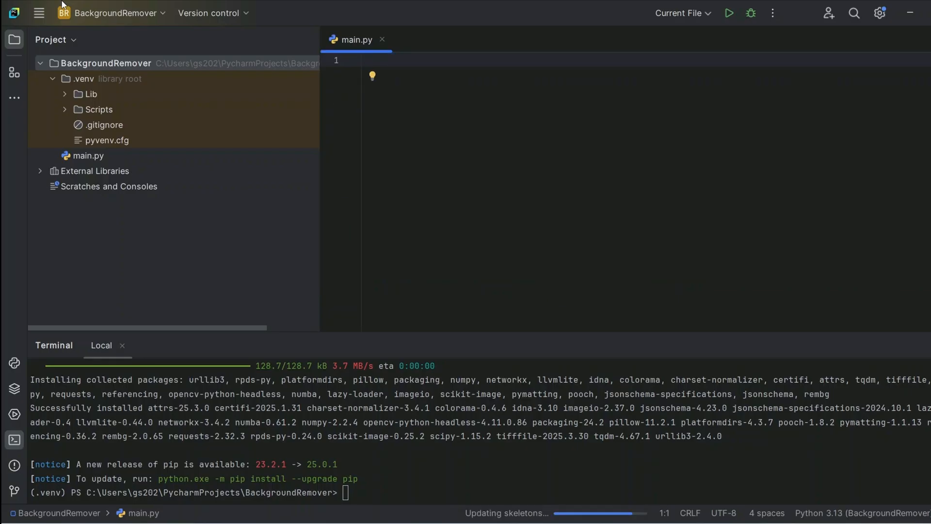
Add imports for remove from rembg, PIL's Image, and io.
{"action": "type", "text": "from"}
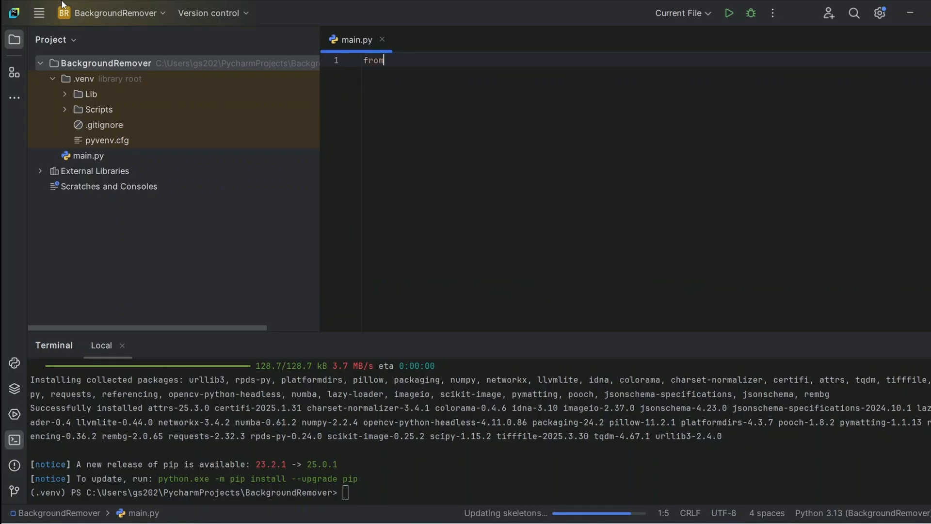
{"action": "type", "text": "_rem"}
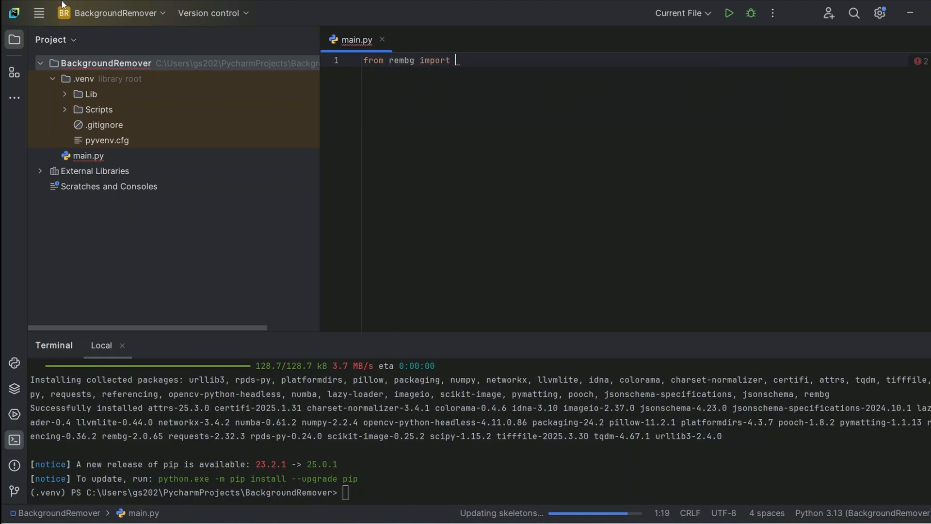
{"action": "type", "text": "remove"}
{"action": "type", "text": "from"}
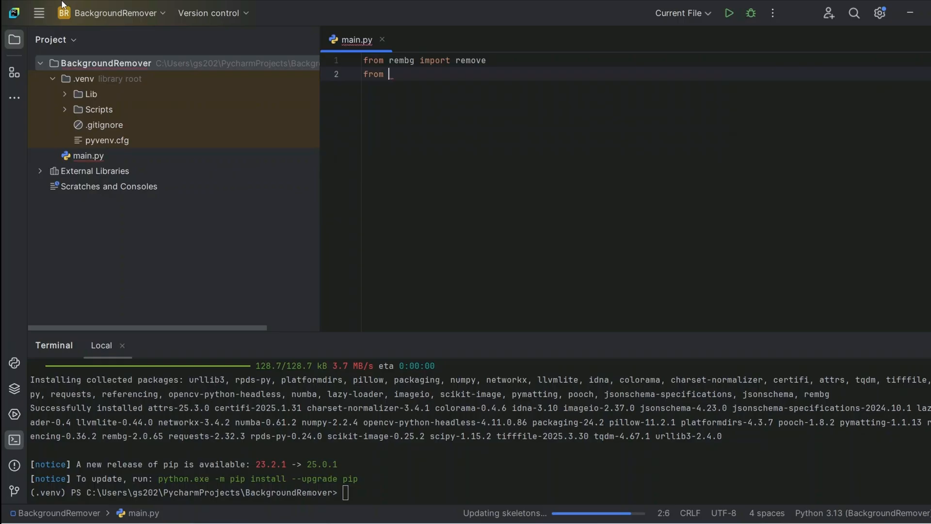
{"action": "type", "text": "PIL import image"}
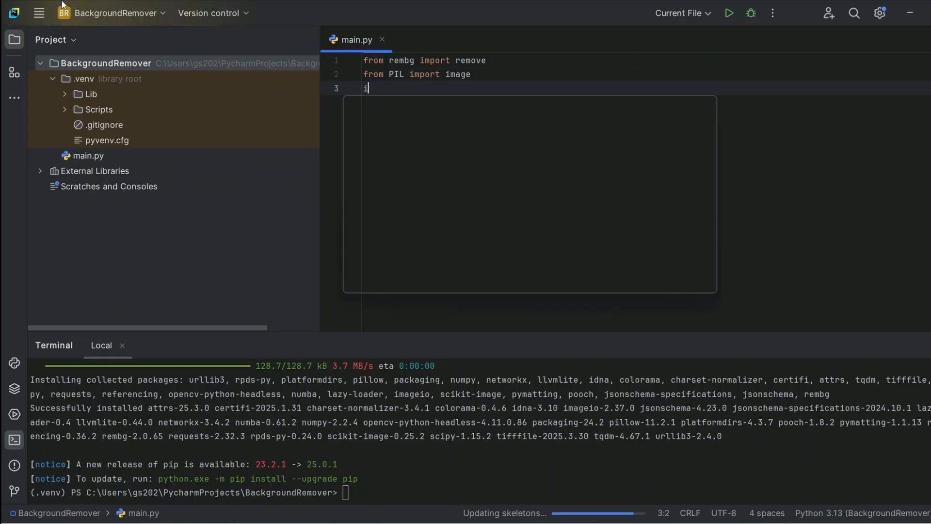
{"action": "type", "text": "mport io"}
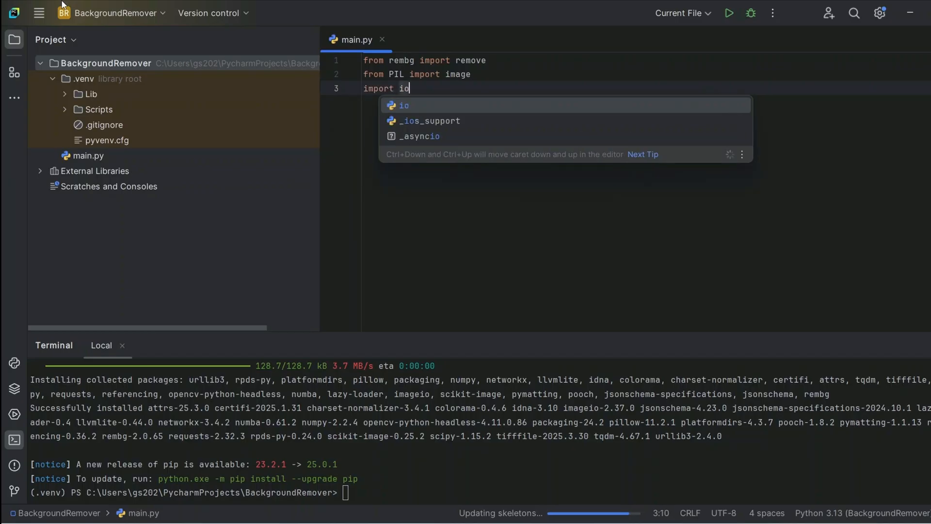
Set input_path = 'image.jpg' and output_path = 'output_image.png'.
{"action": "type", "text": "in"}
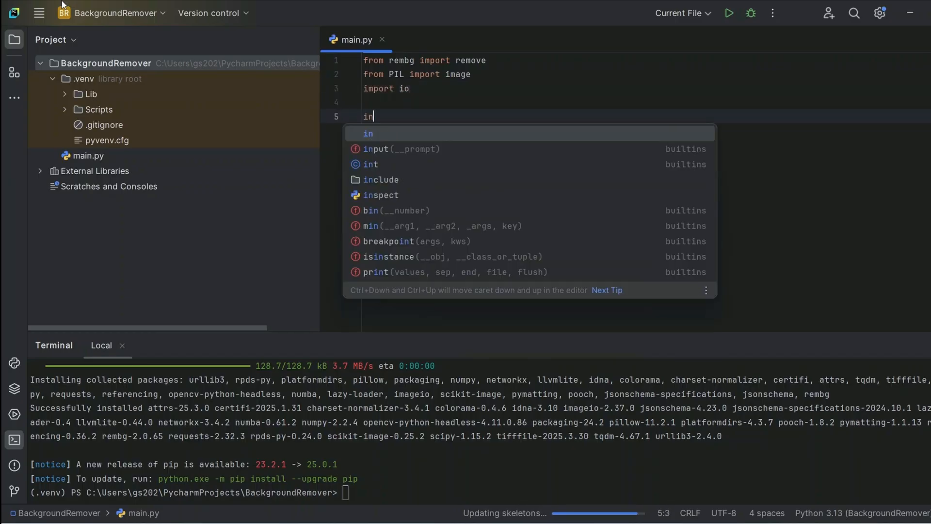
{"action": "type", "text": "put_path ="}
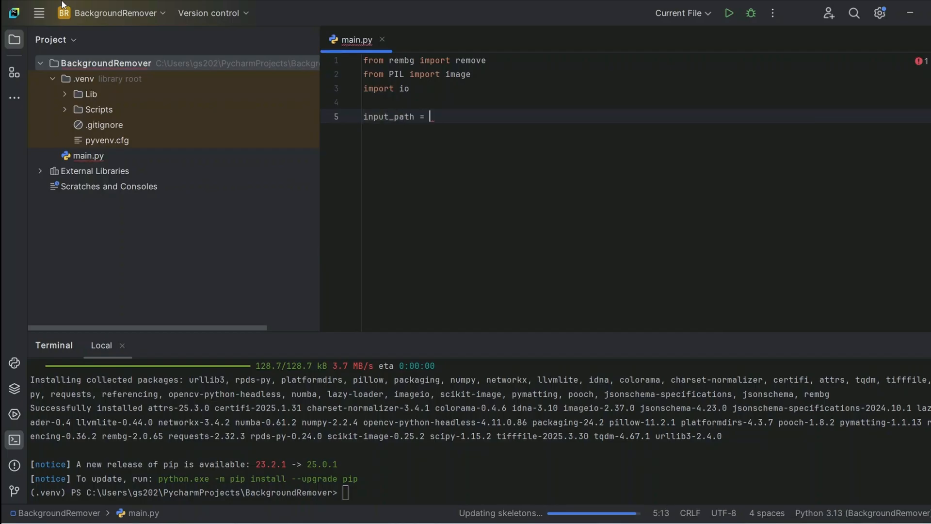
{"action": "type", "text": "''"}
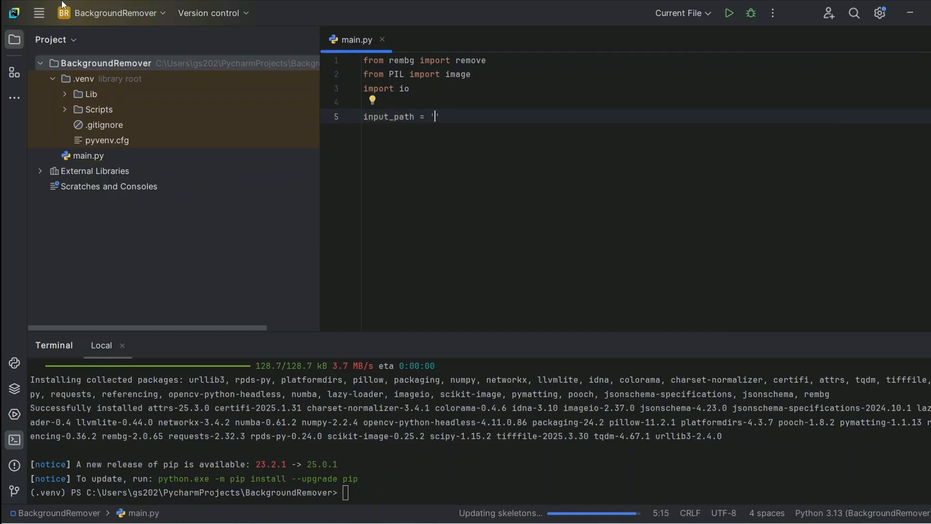
{"action": "type", "text": "image"}
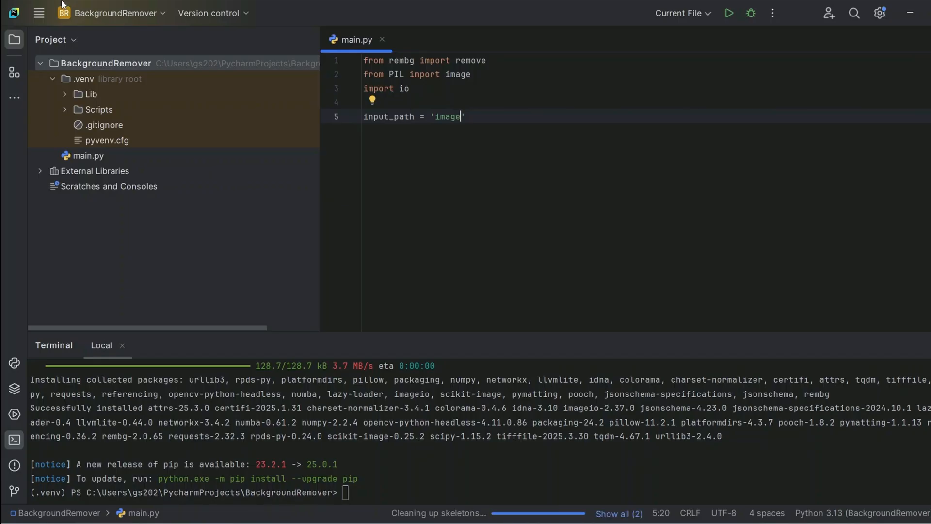
{"action": "type", "text": ".jpg'"}
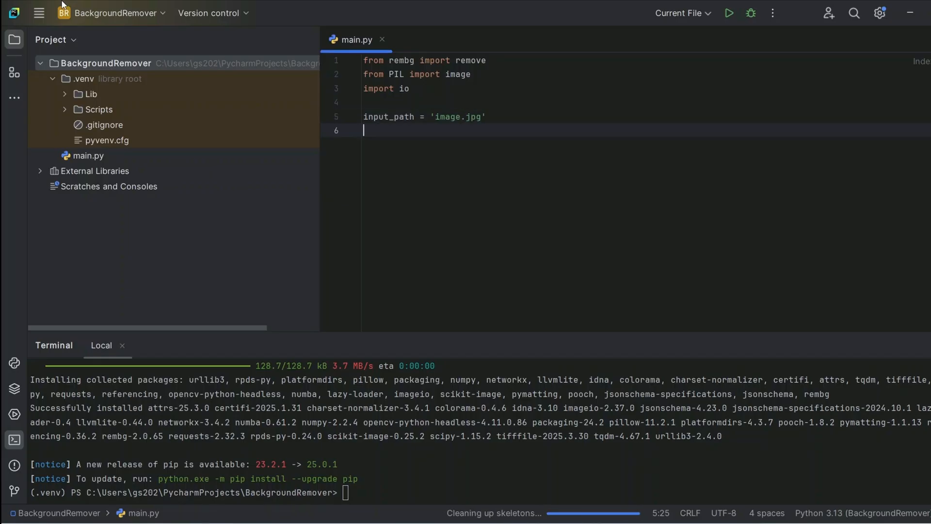
{"action": "type", "text": "outp"}
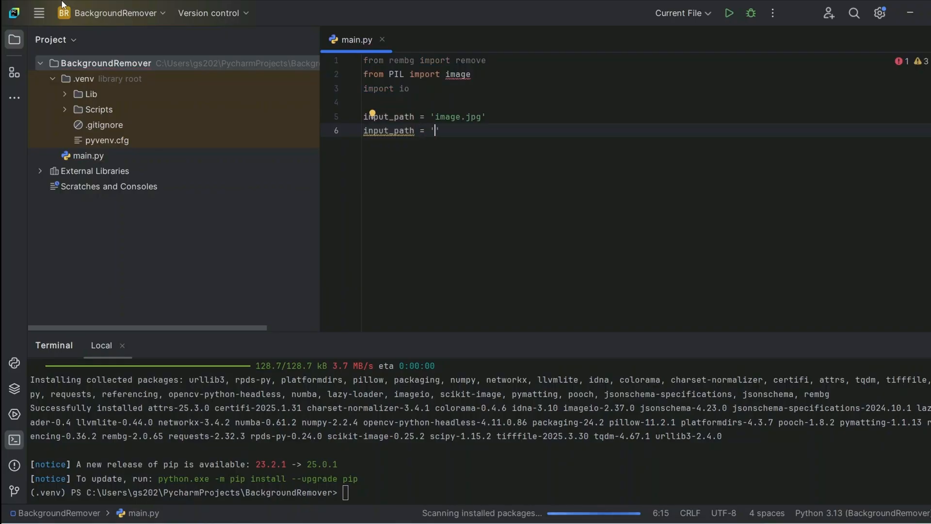
{"action": "type", "text": "output"}
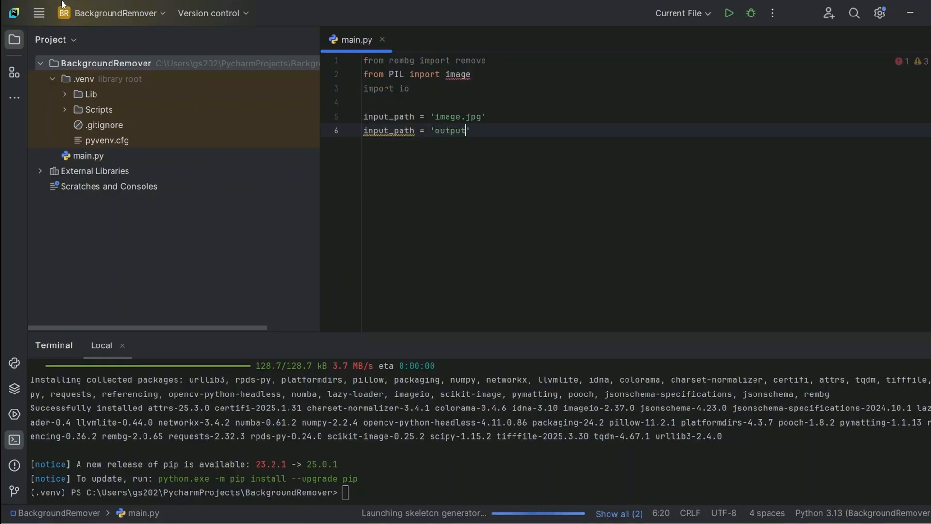
{"action": "type", "text": "_image."}
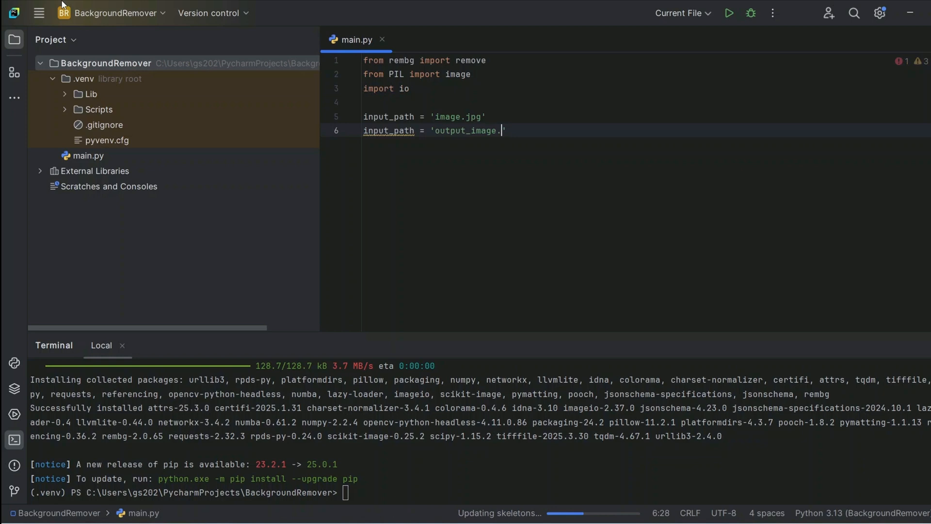
{"action": "type", "text": "png'"}
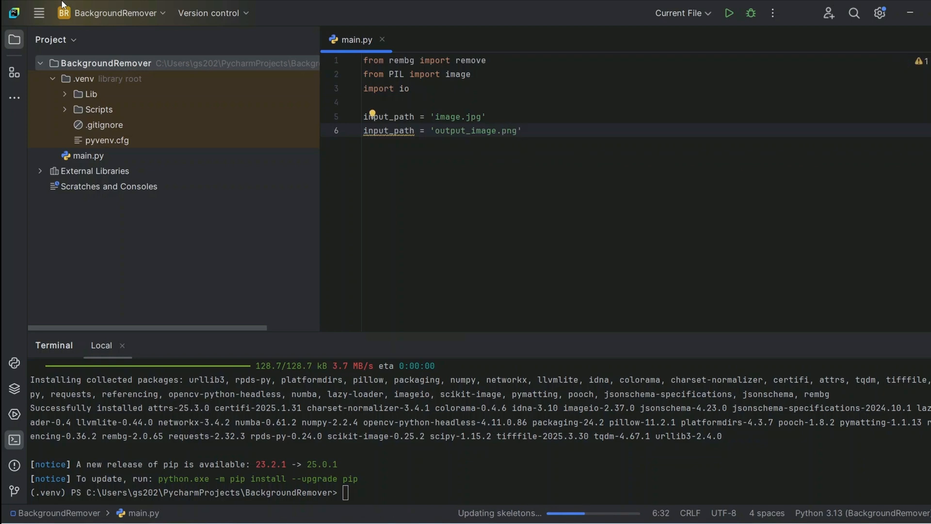
{"action": "key", "text": "Enter"}
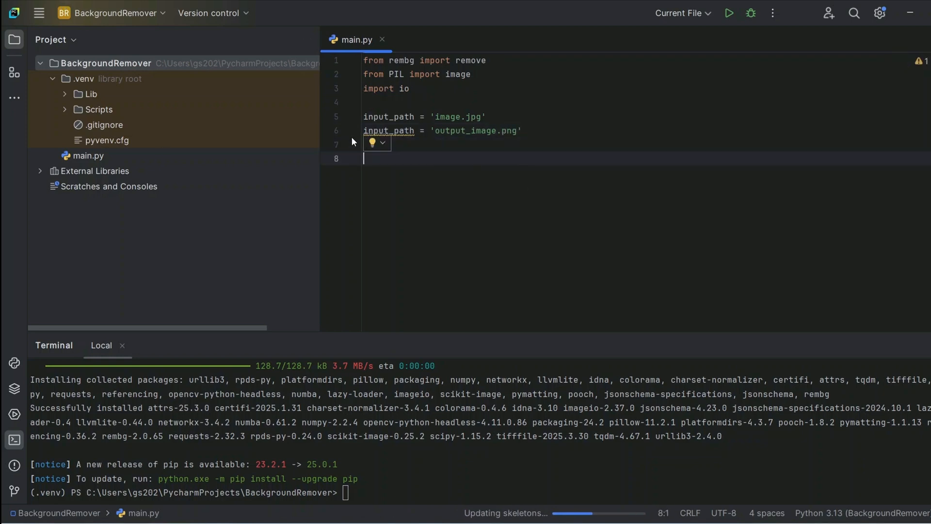
{"action": "double_click", "coordinate": [375, 130]}
{"action": "type", "text": "out"}
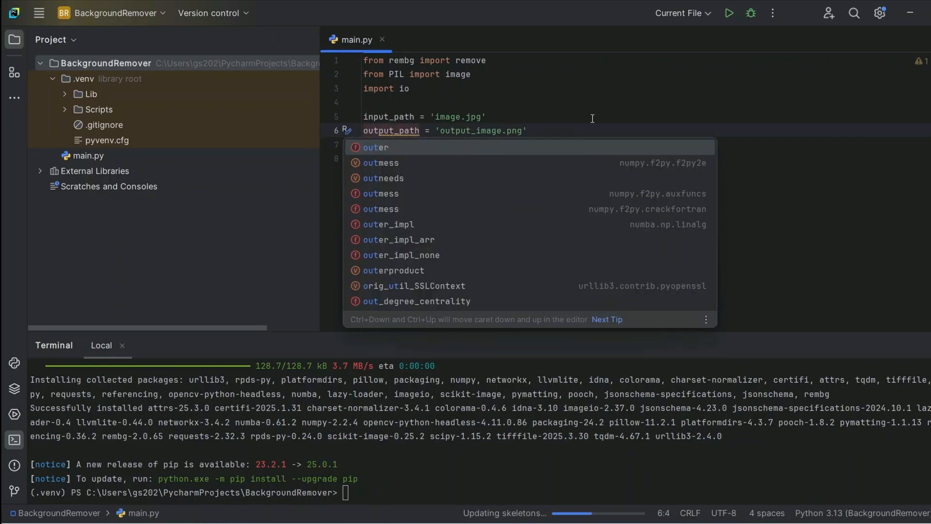
Read input_path in a with open block into input_data and pass it to remove().
{"action": "type", "text": "with"}
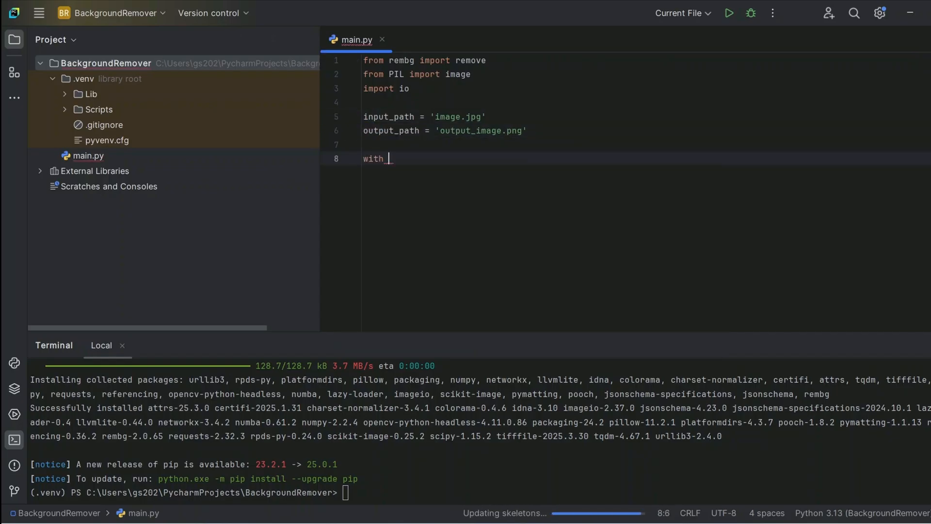
{"action": "type", "text": "open(in"}
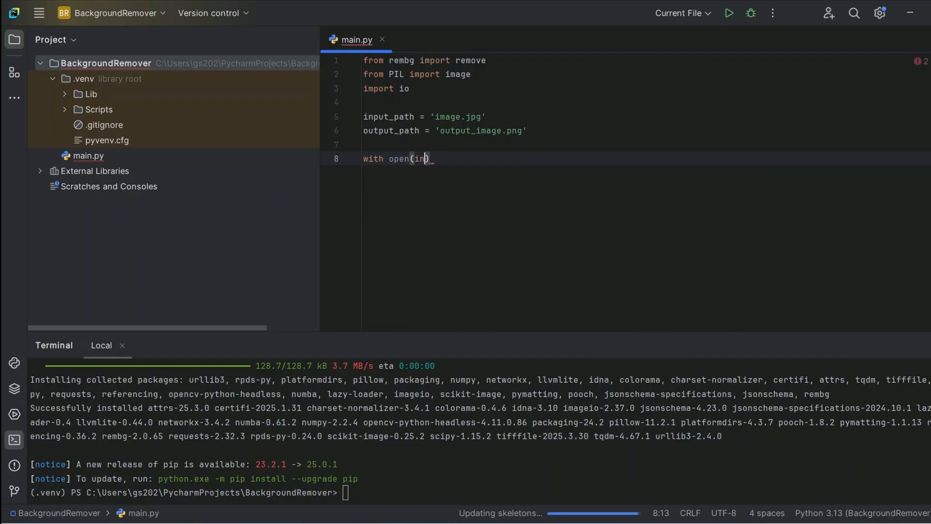
{"action": "type", "text": "put_path, 'rd')"}
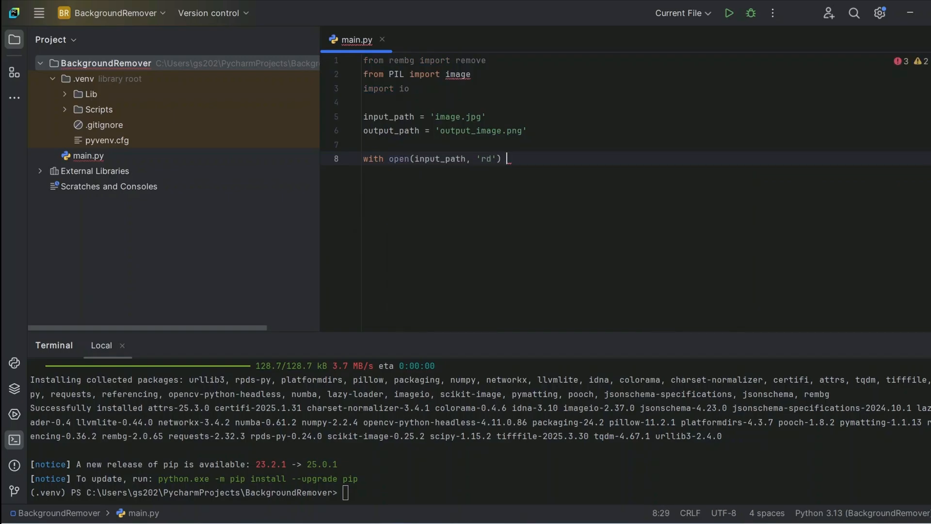
{"action": "type", "text": "as input_file:"}
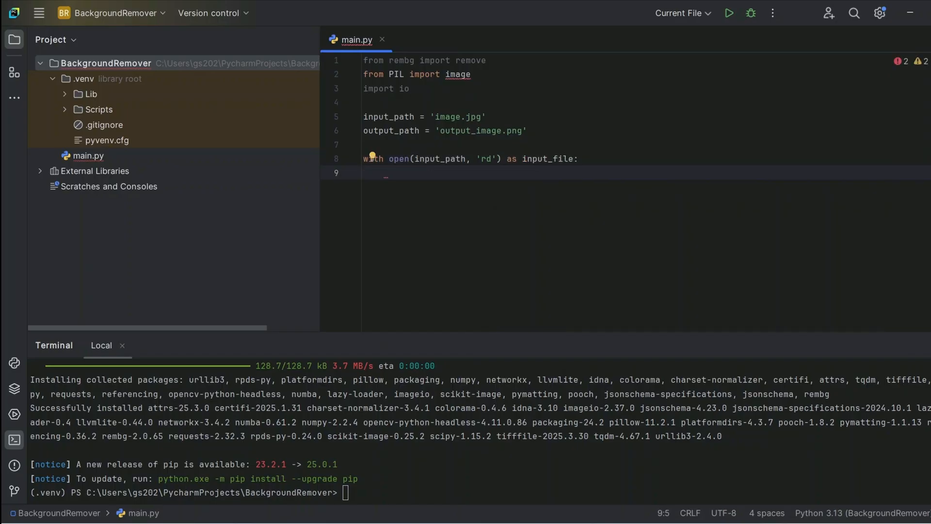
{"action": "type", "text": "input_data ="}
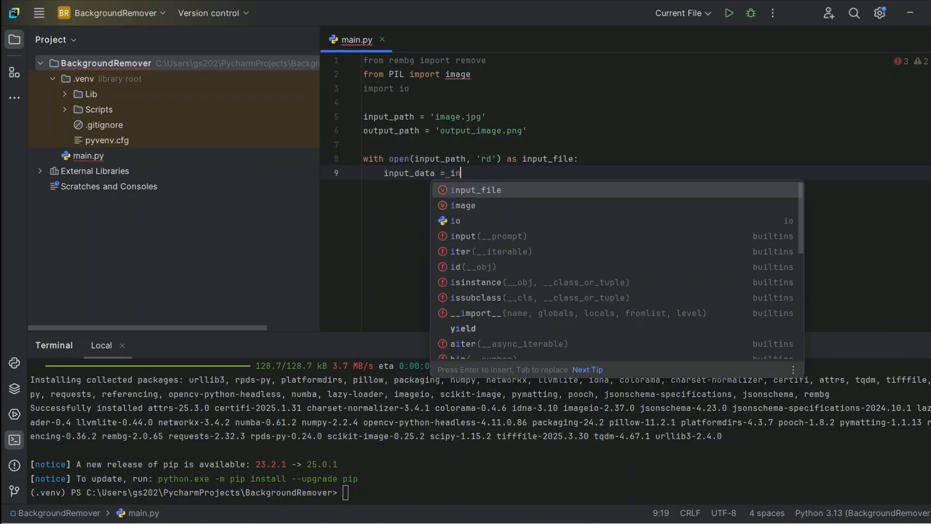
{"action": "type", "text": "input_file."}
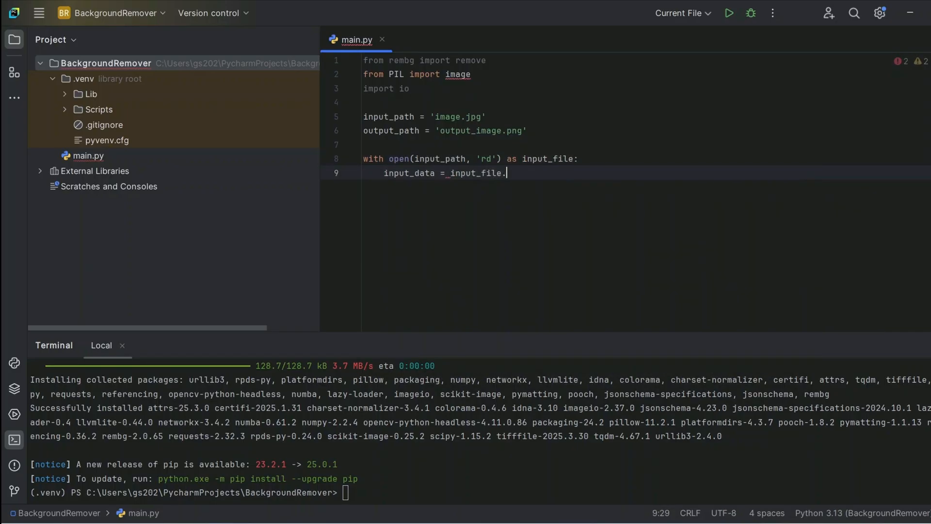
{"action": "type", "text": "read()"}
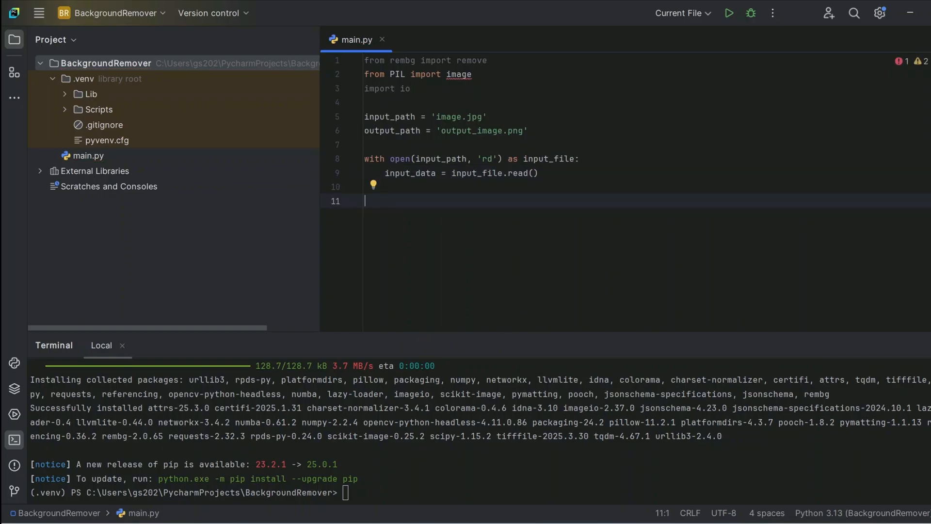
{"action": "type", "text": "output_path ="}
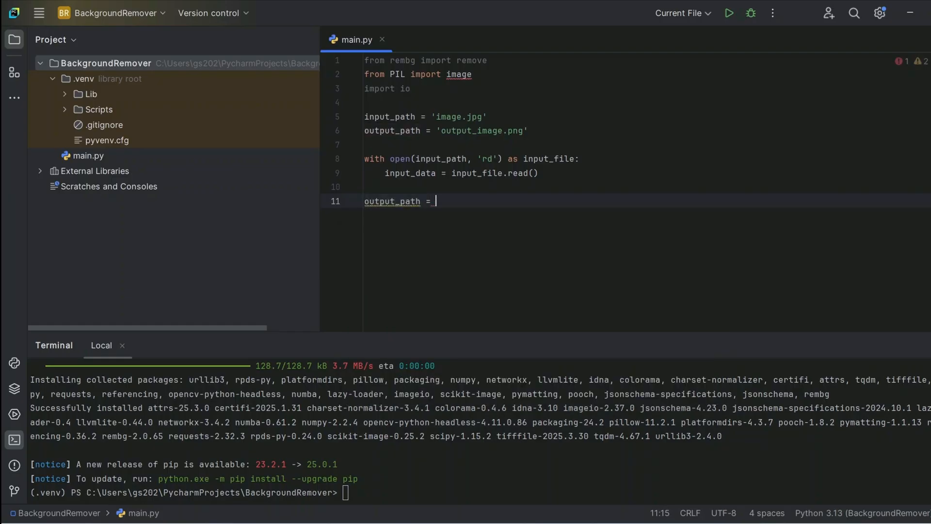
{"action": "type", "text": "remove(i"}
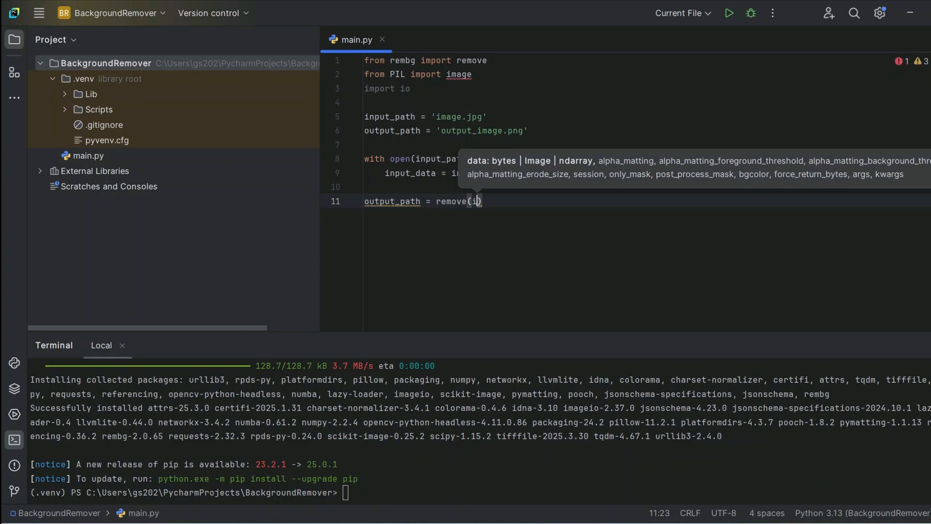
{"action": "type", "text": "nput_data"}
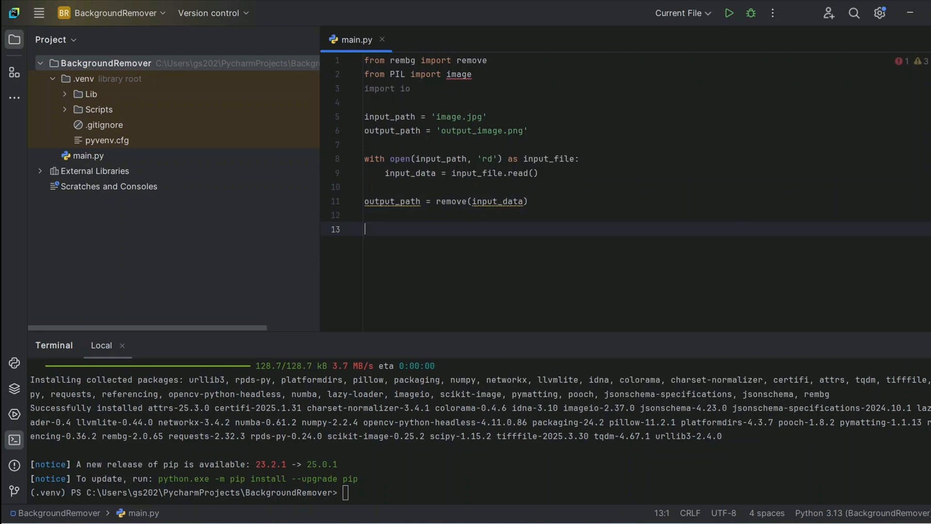
Convert the result to an image with Image.open(io.BytesIO(output_data)).
{"action": "type", "text": "ou"}
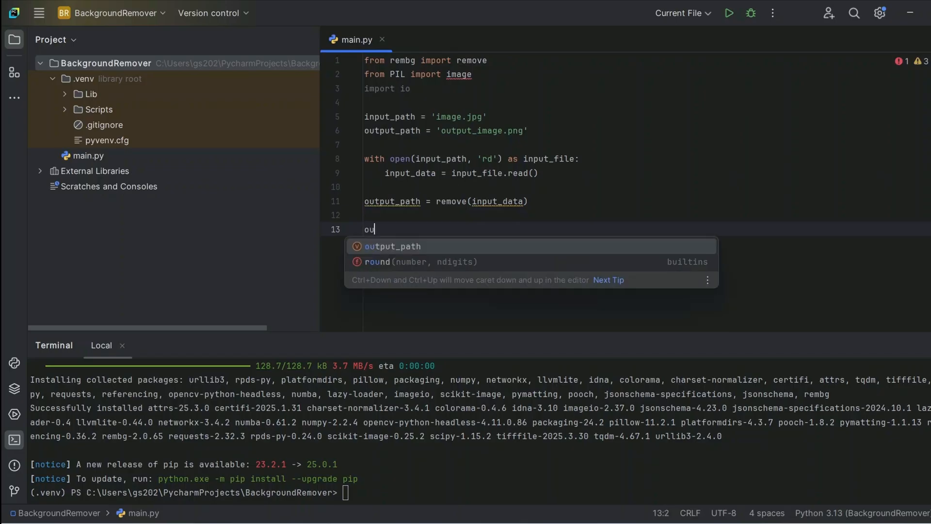
{"action": "type", "text": "tput_"}
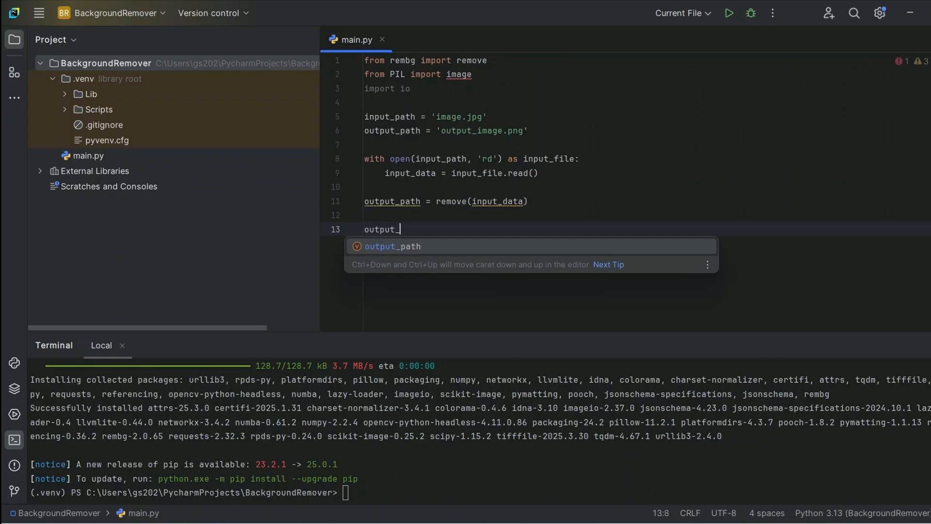
{"action": "type", "text": "image = Image."}
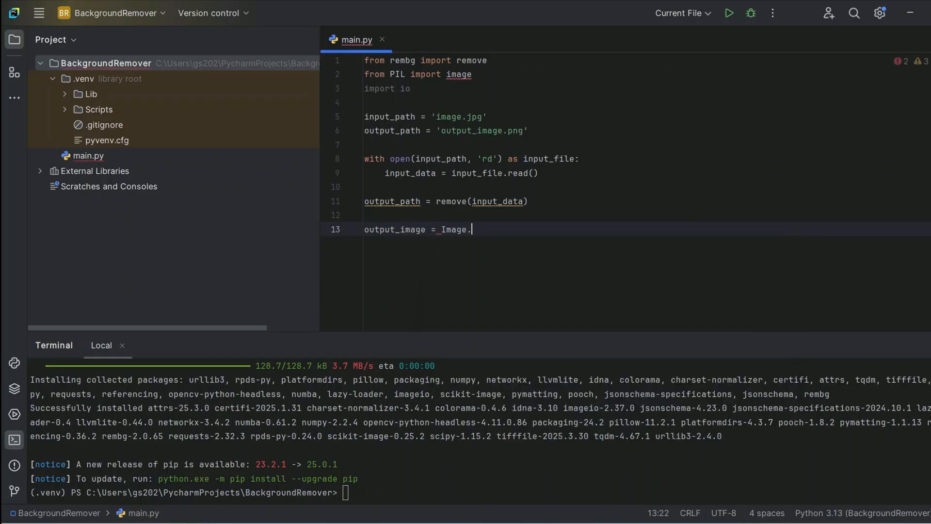
{"action": "type", "text": "open"}
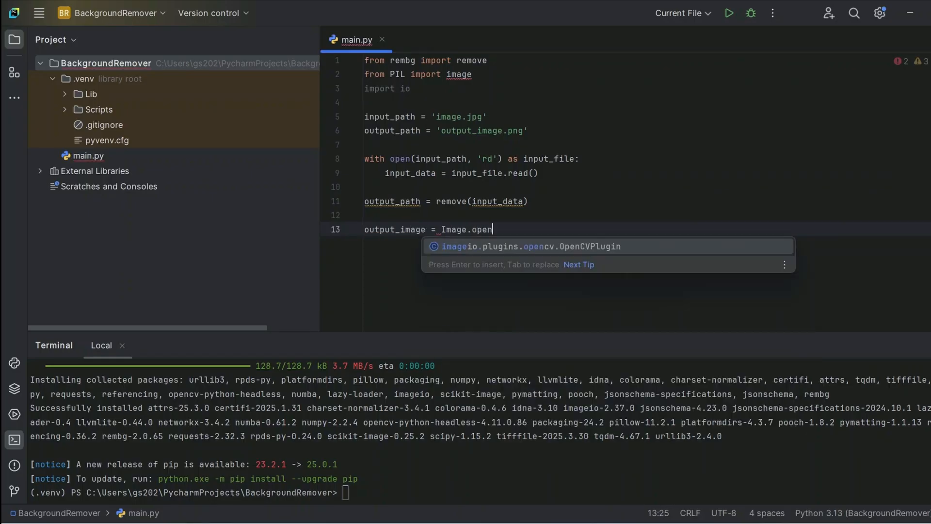
{"action": "type", "text": "(io."}
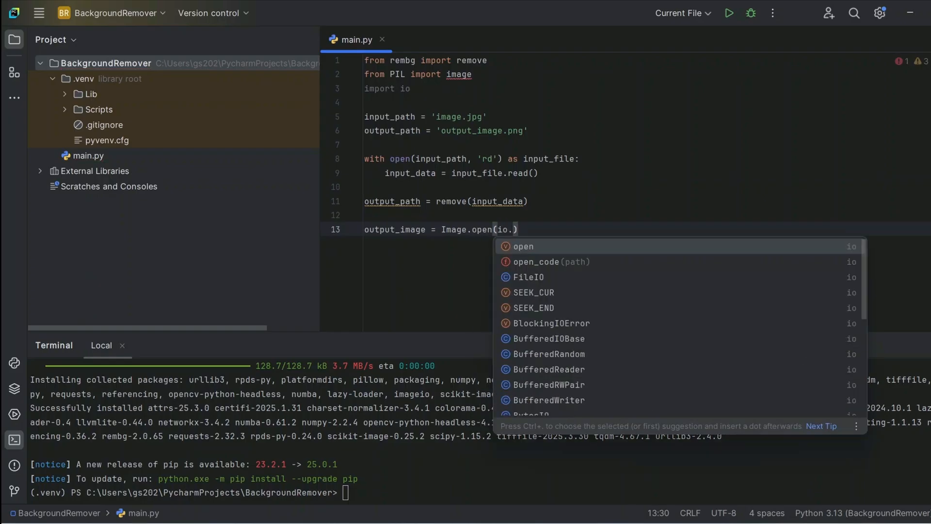
{"action": "type", "text": "BytesIO("}
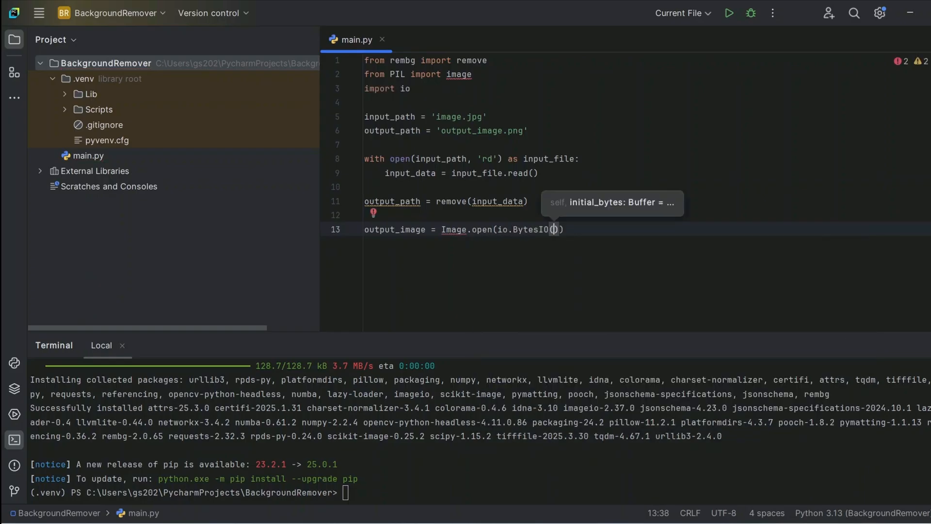
{"action": "type", "text": "output_data"}
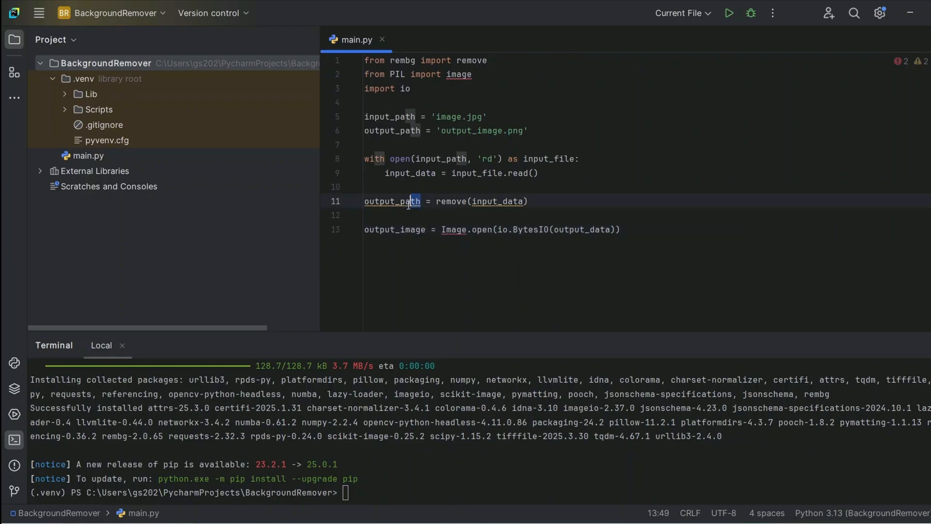
{"action": "type", "text": "output_data"}
{"action": "left_click", "coordinate": [624, 74]}
{"action": "type", "text": "I"}
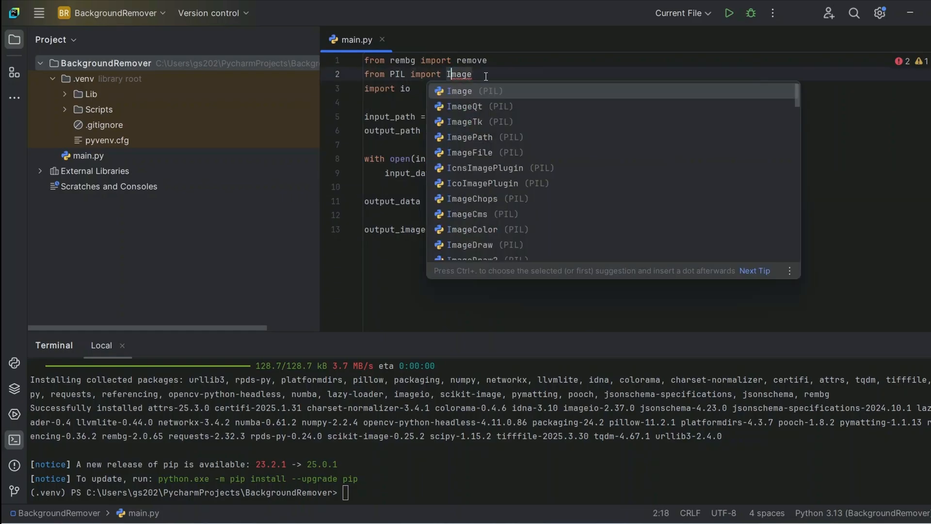
Save output_image to output_path and print "Background removed successfully!!".
{"action": "type", "text": "ou"}
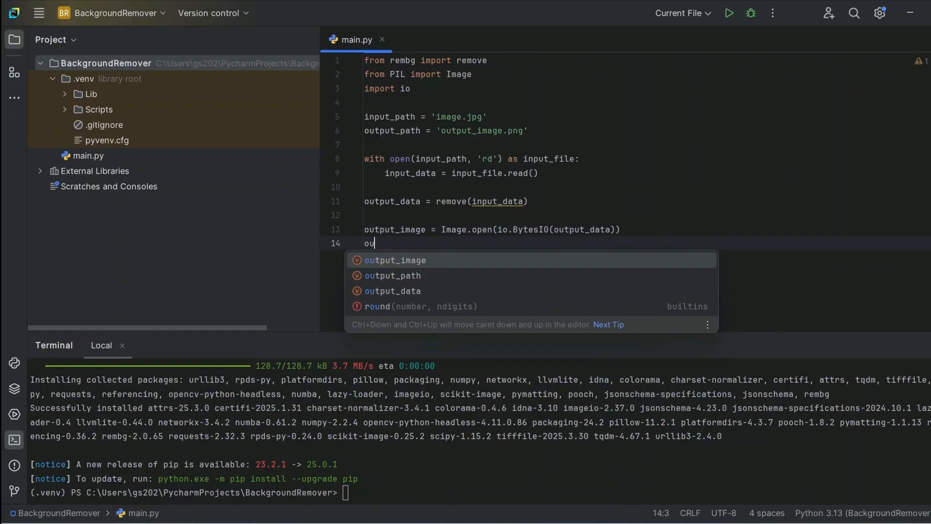
{"action": "type", "text": "output_image."}
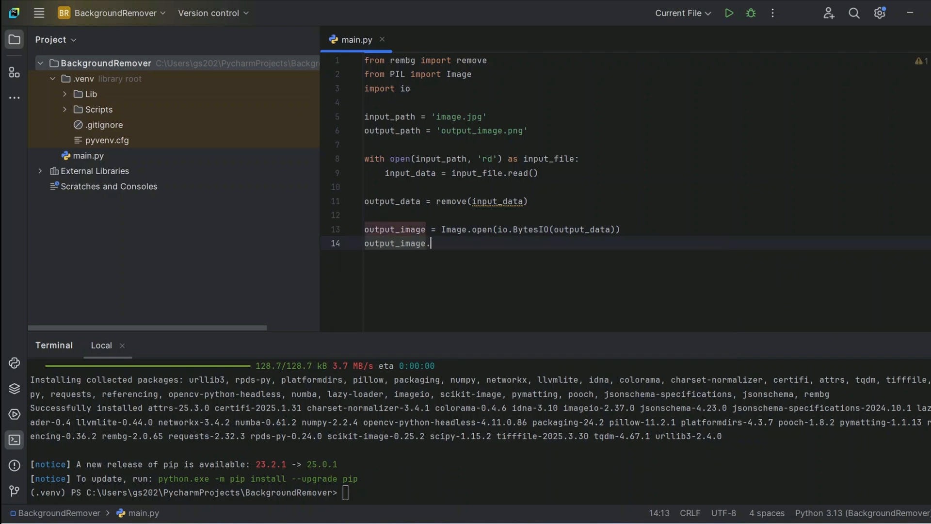
{"action": "type", "text": "save()"}
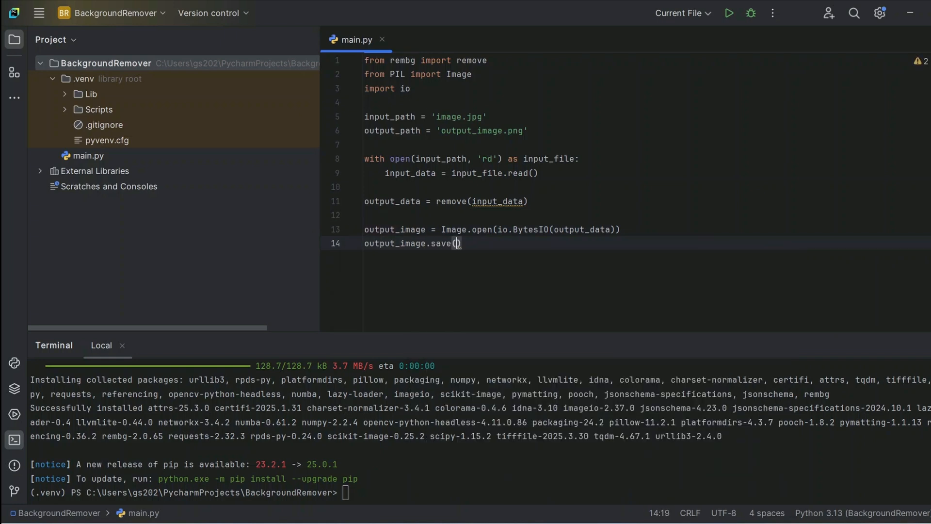
{"action": "type", "text": "output_path"}
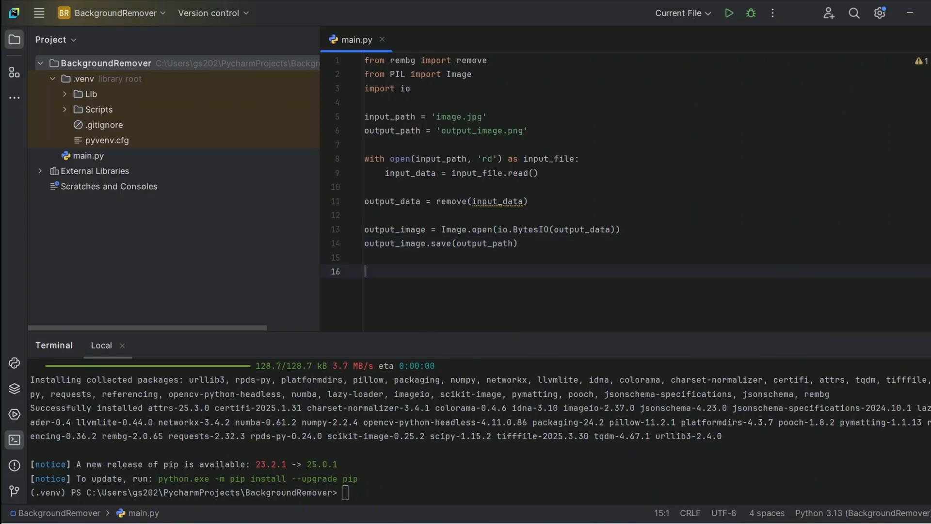
{"action": "type", "text": "print"}
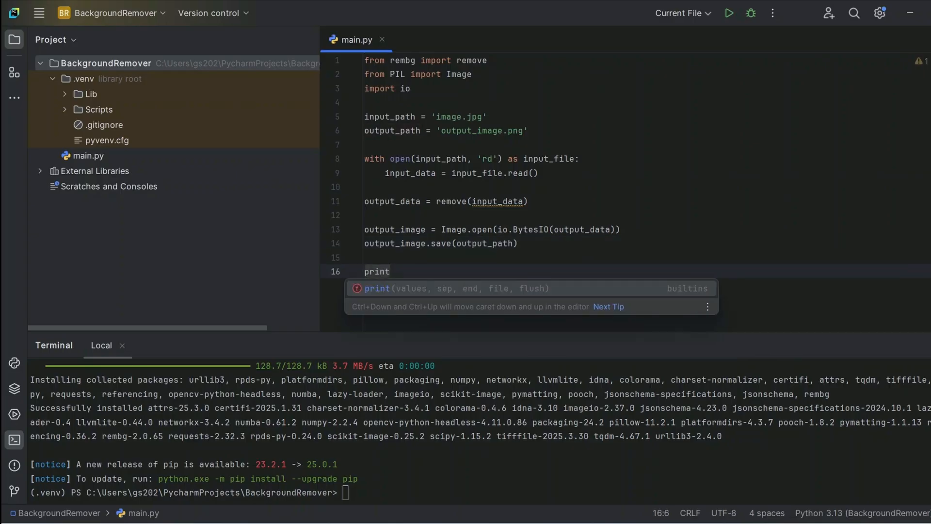
{"action": "type", "text": "(\"Bca\")"}
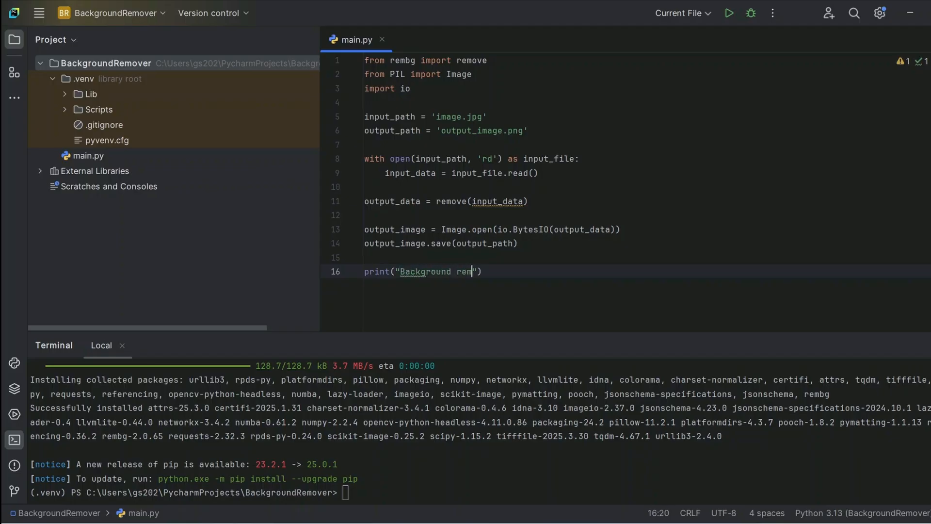
{"action": "type", "text": "oved swuc"}
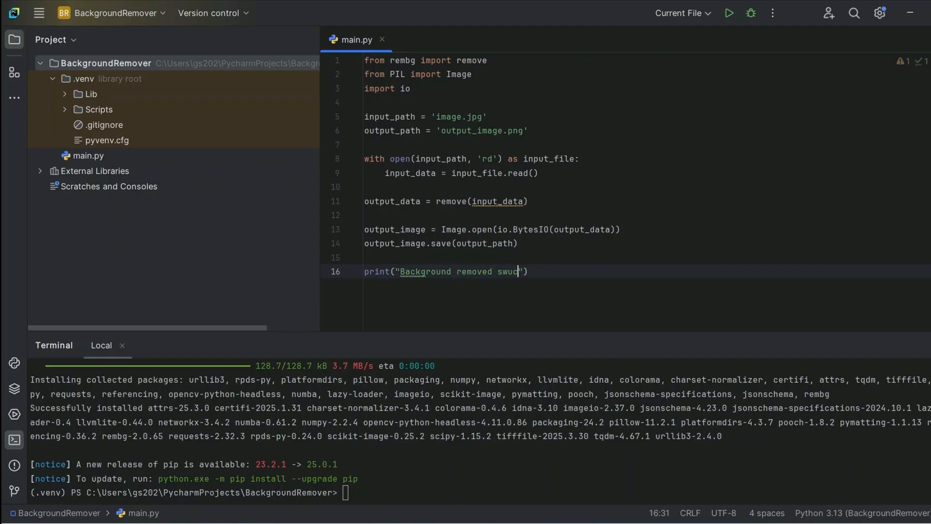
{"action": "type", "text": "successfully!!"}
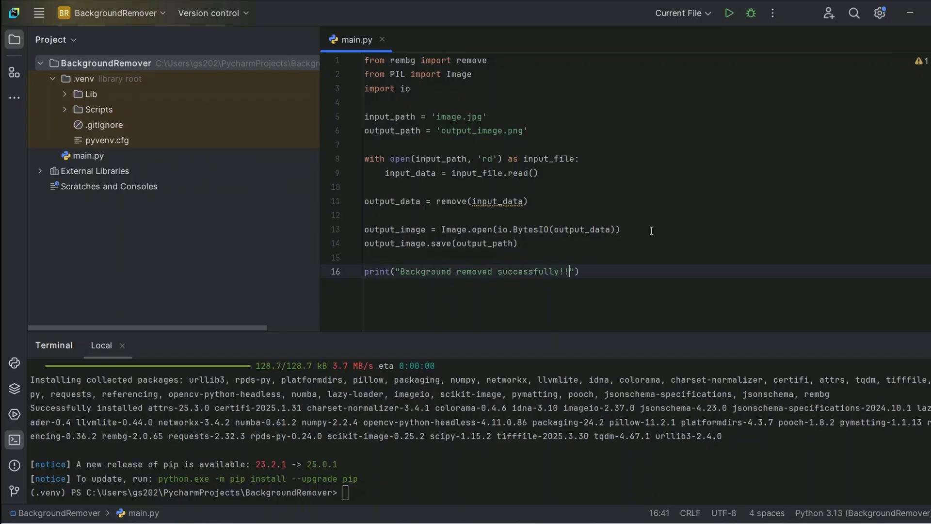
Open the BackgroundRemover project folder in File Explorer to receive image1.jpg, image2.jpg and image3.jpg.
{"action": "left_click", "coordinate": [527, 202]}
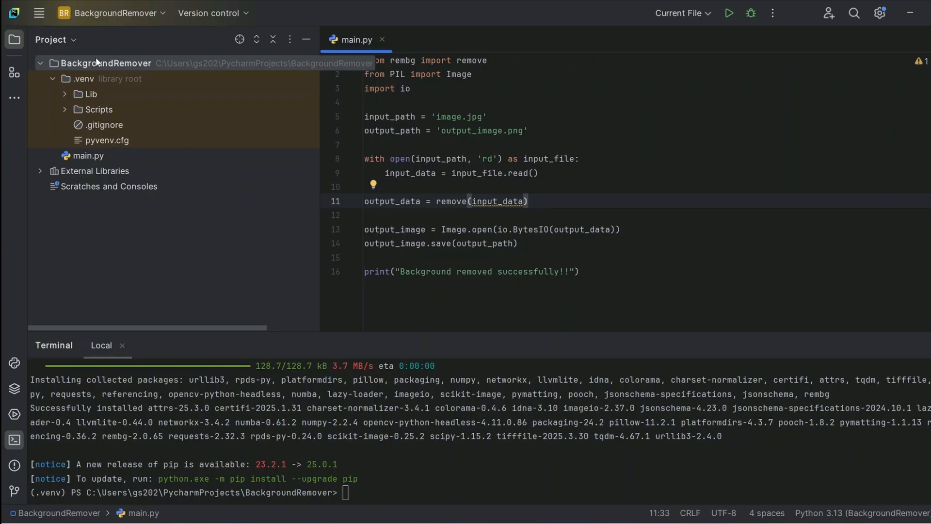
{"action": "right_click", "coordinate": [97, 63]}
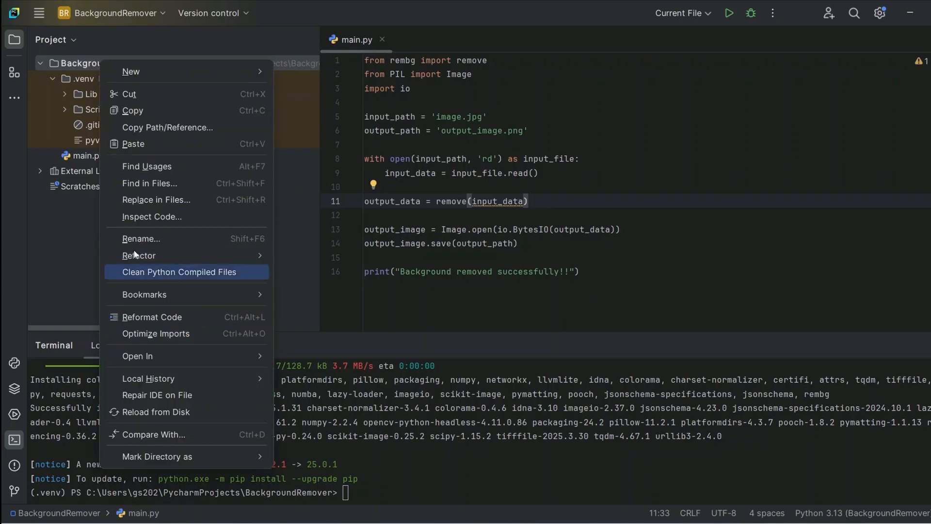
{"action": "left_click", "coordinate": [159, 353]}
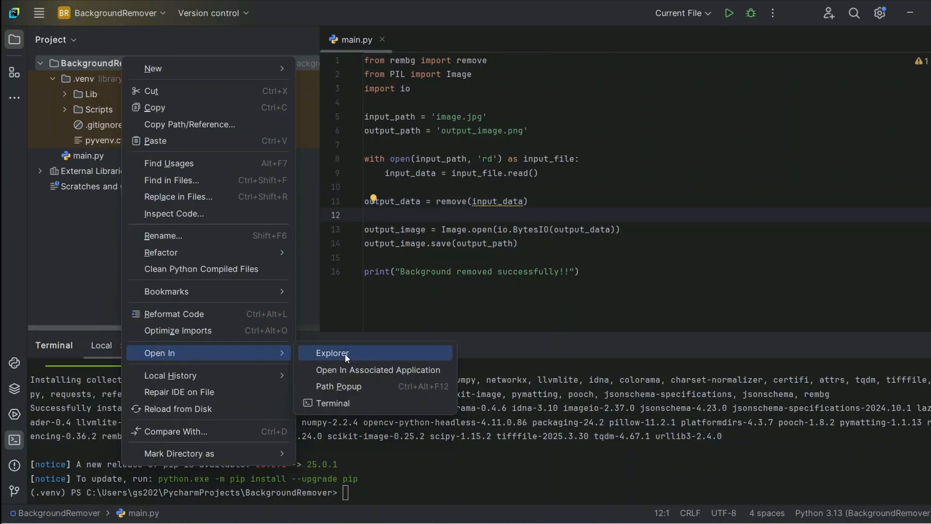
{"action": "left_click", "coordinate": [332, 353]}
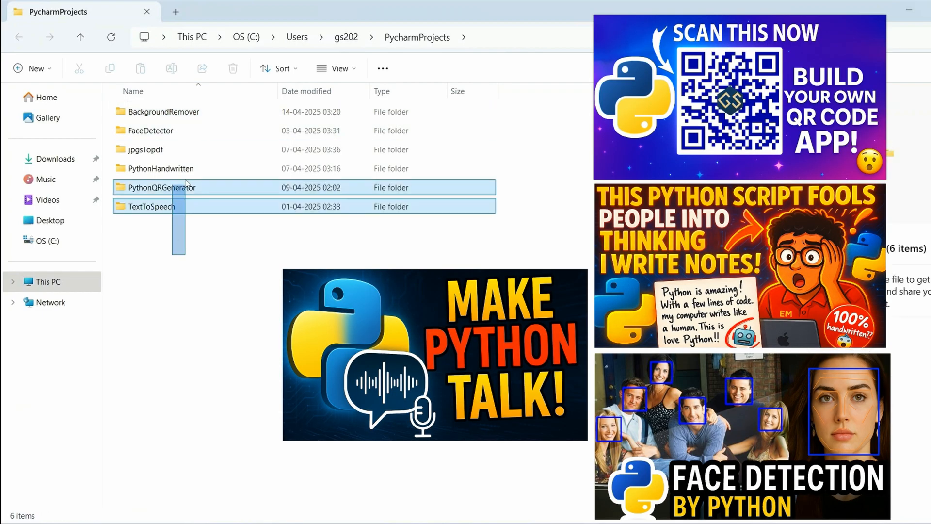
{"action": "left_click", "coordinate": [196, 266]}
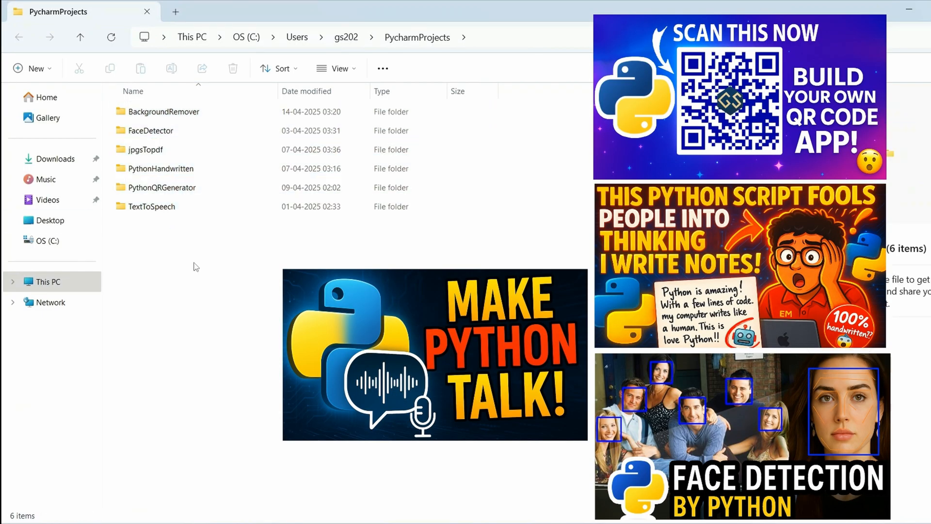
{"action": "mouse_move", "coordinate": [181, 237]}
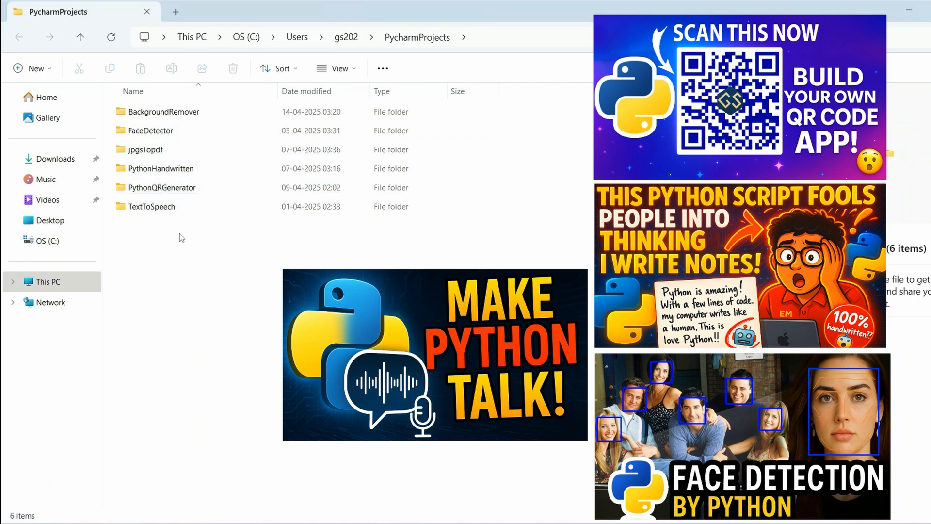
{"action": "double_click", "coordinate": [163, 111]}
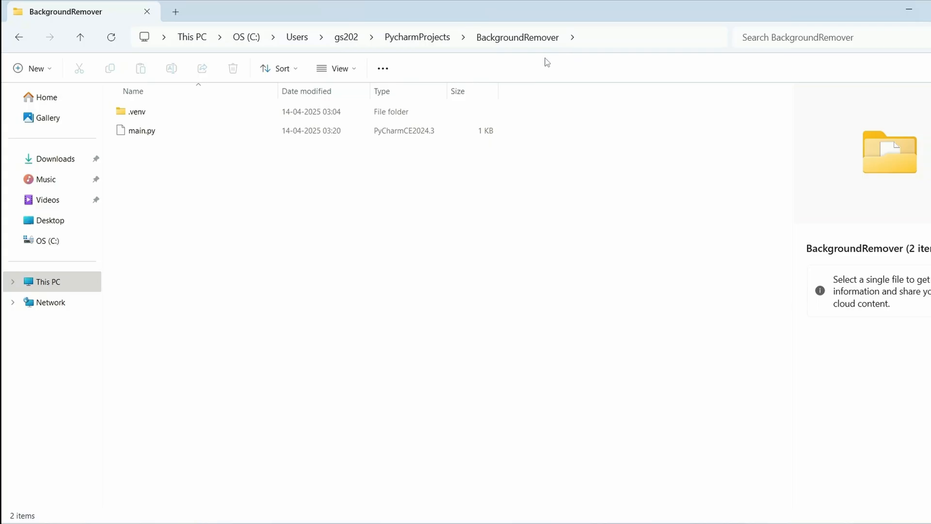
{"action": "mouse_move", "coordinate": [57, 197]}
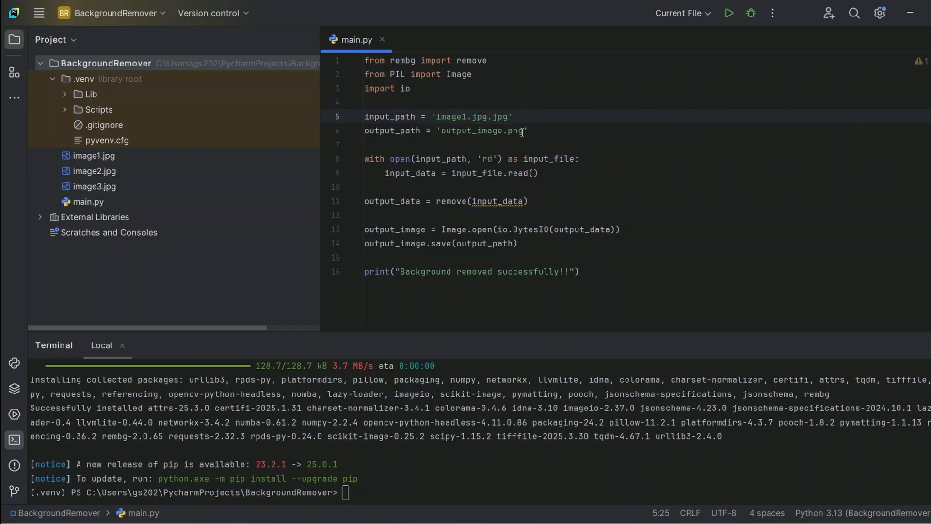
Preview image1.jpg, run main.py on it, and select the missing onnxruntime module name to install.
{"action": "double_click", "coordinate": [94, 155]}
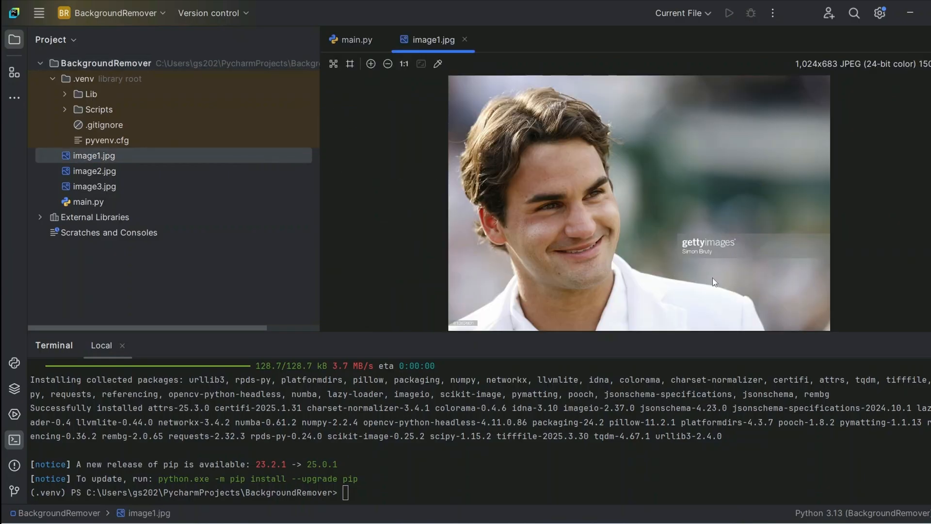
{"action": "left_click", "coordinate": [355, 39]}
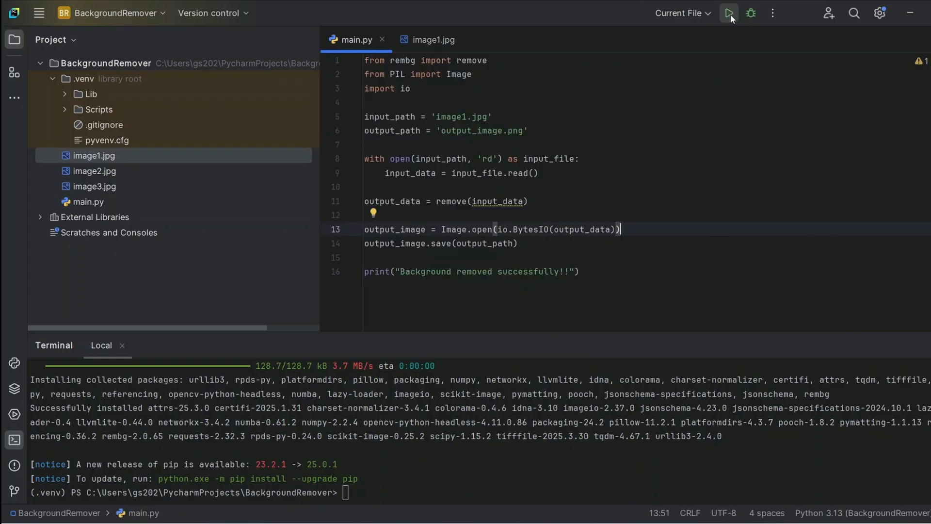
{"action": "left_click", "coordinate": [731, 13]}
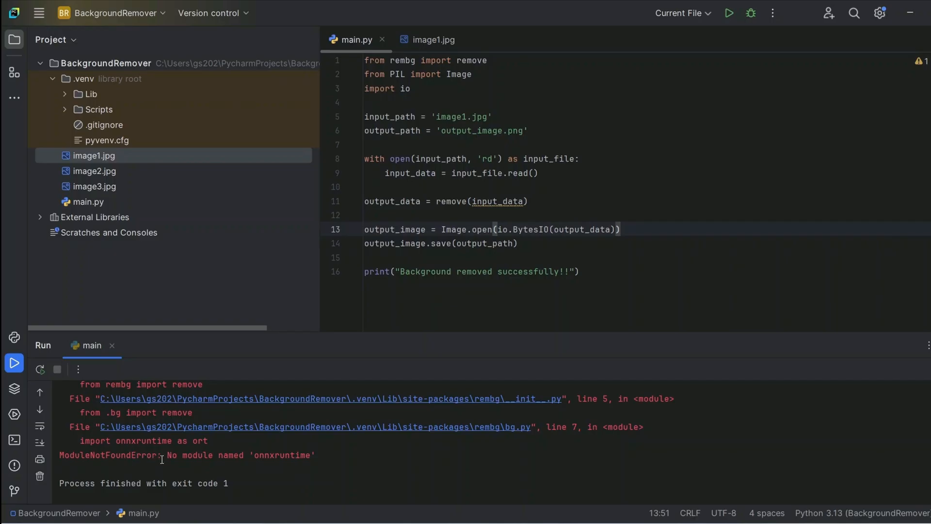
{"action": "double_click", "coordinate": [281, 455]}
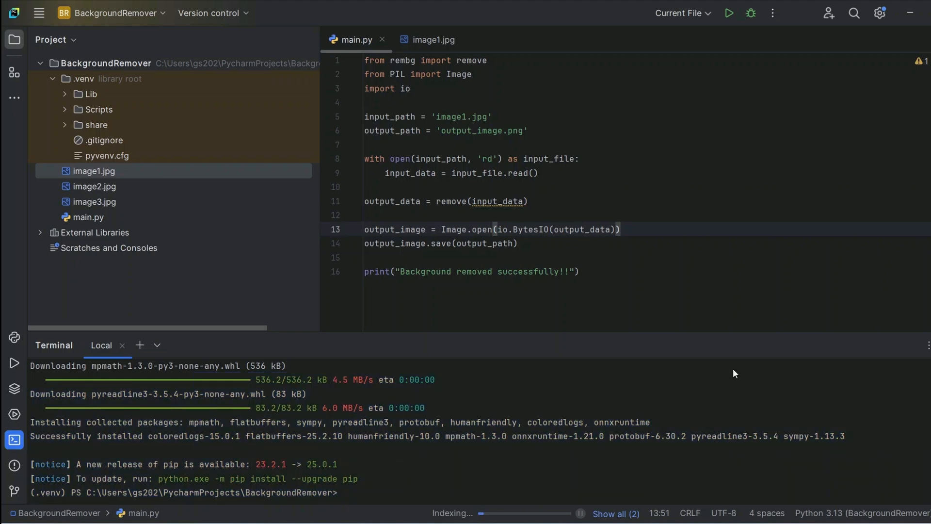
Rerun main.py with the 'rb' file mode fix so output_image.png appears in the project tree.
{"action": "left_click", "coordinate": [729, 14]}
{"action": "type", "text": "b"}
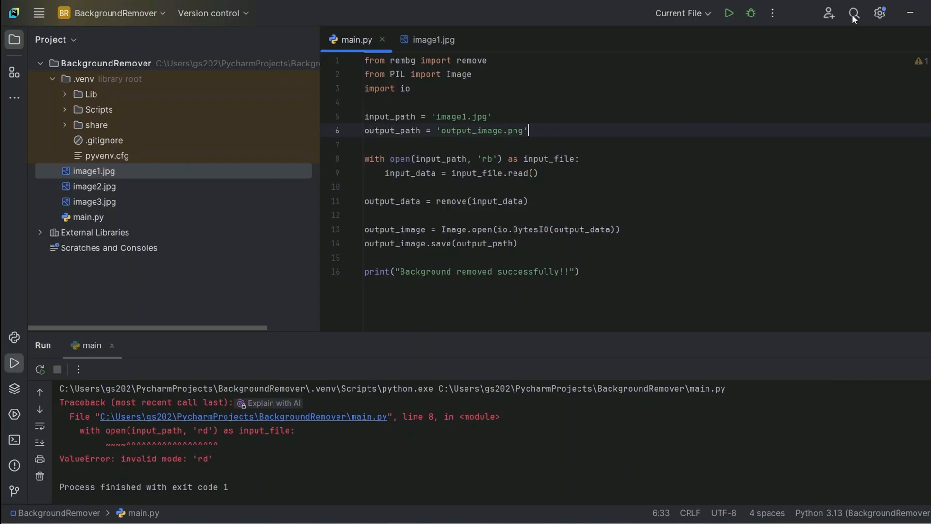
{"action": "left_click", "coordinate": [730, 14]}
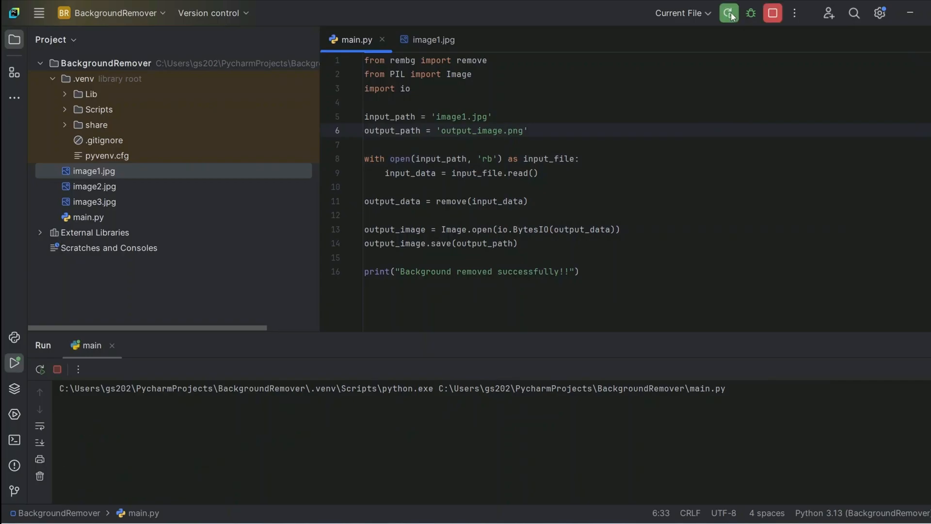
{"action": "left_click", "coordinate": [728, 13]}
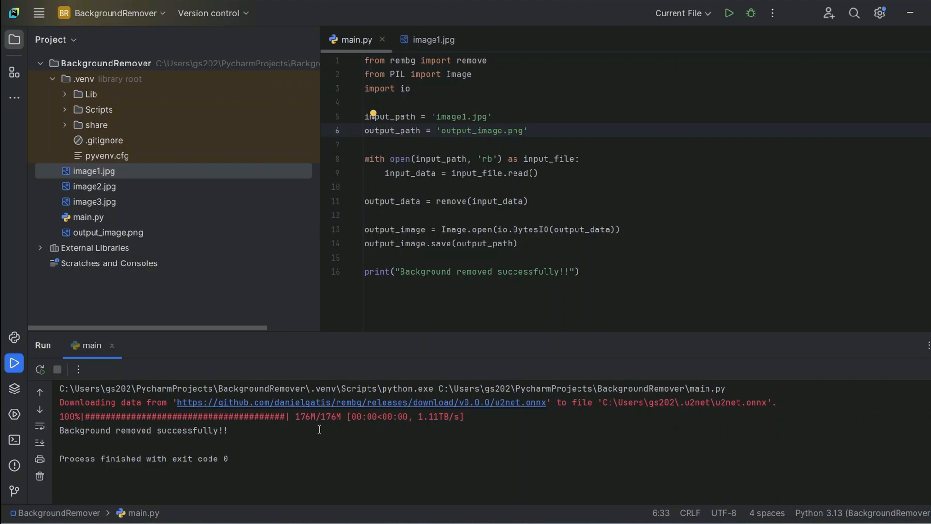
{"action": "left_click", "coordinate": [107, 233]}
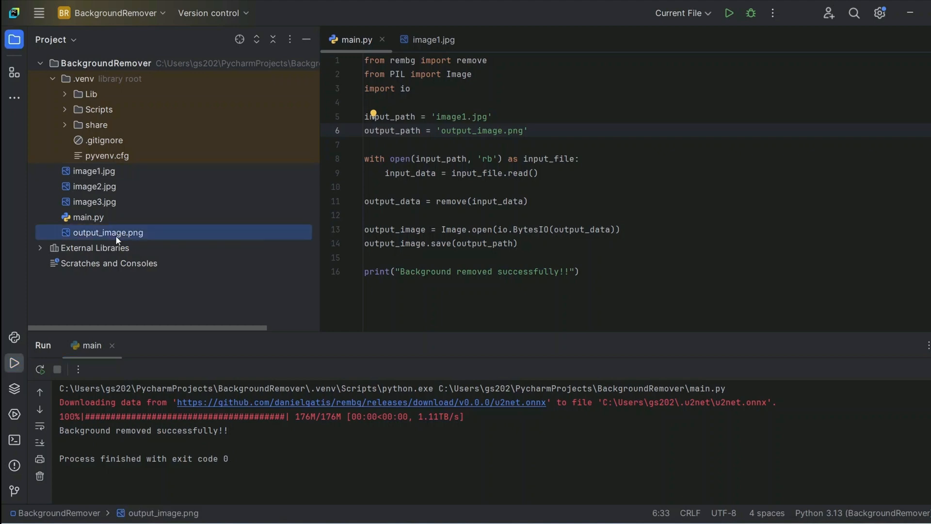
View output_image.png beside the original image1.jpg, then return to main.py.
{"action": "double_click", "coordinate": [107, 233]}
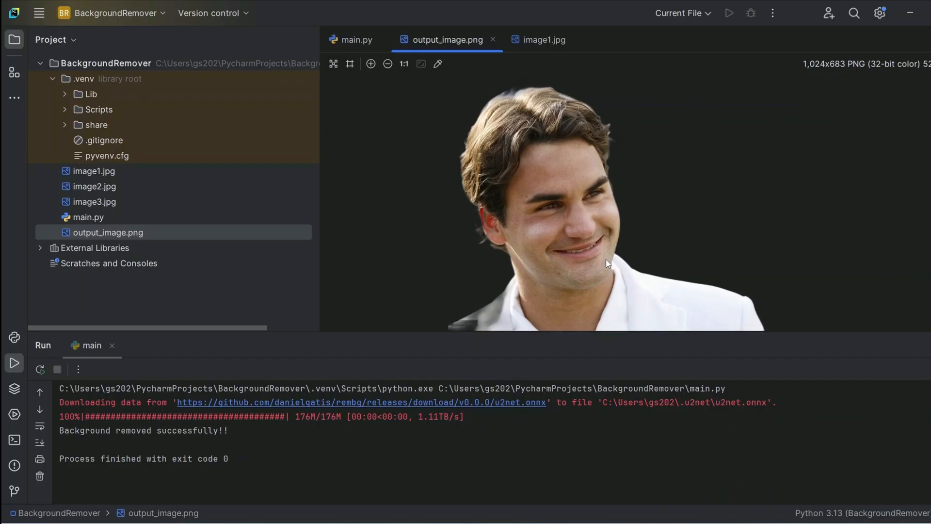
{"action": "left_click", "coordinate": [545, 38]}
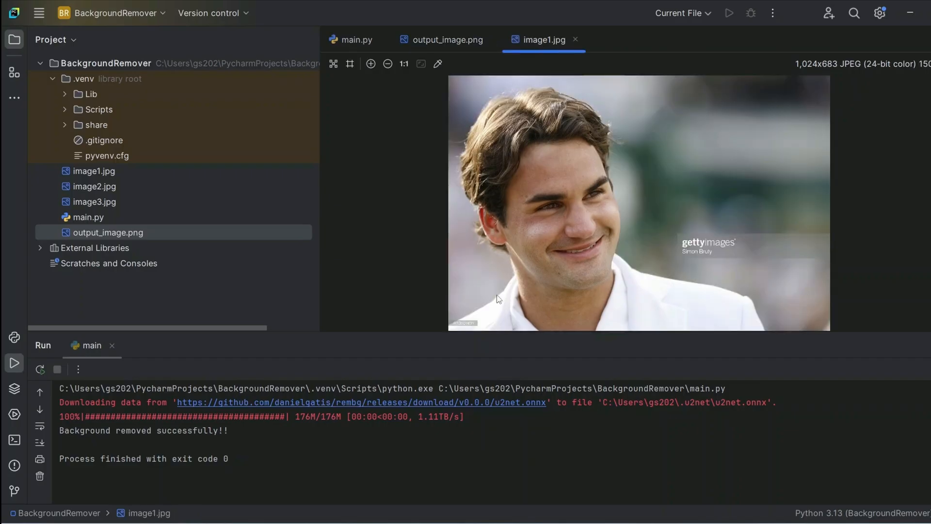
{"action": "left_click", "coordinate": [447, 39]}
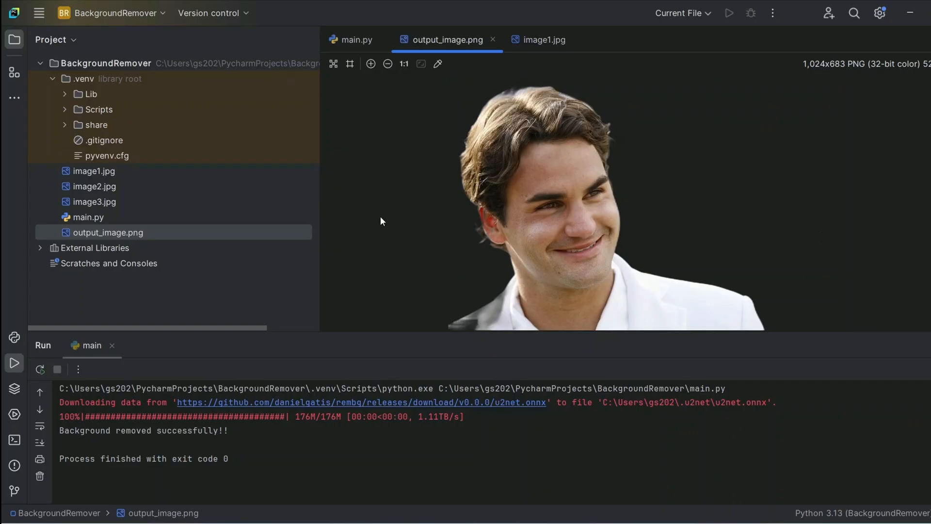
{"action": "left_click", "coordinate": [545, 39]}
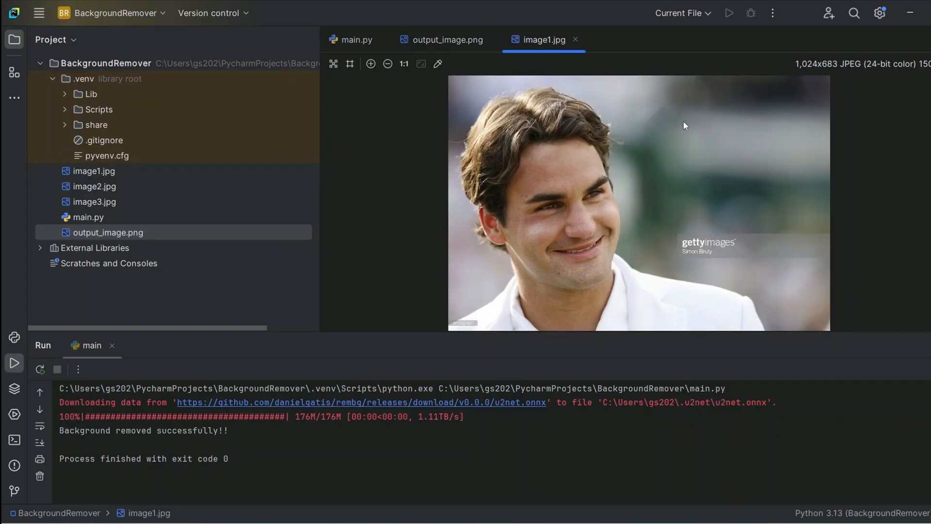
{"action": "left_click", "coordinate": [356, 39]}
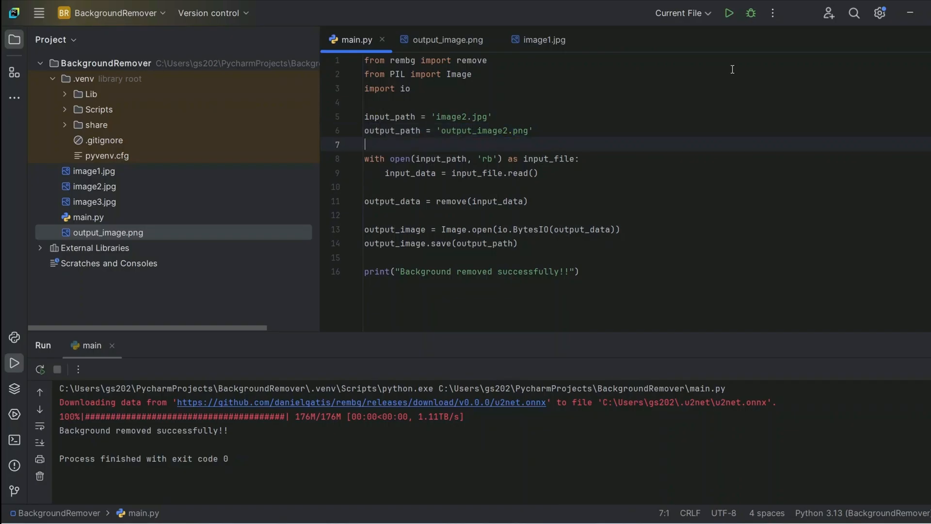
Run the script on image2.jpg and compare output_image2.png against the original image2.jpg.
{"action": "left_click", "coordinate": [730, 13]}
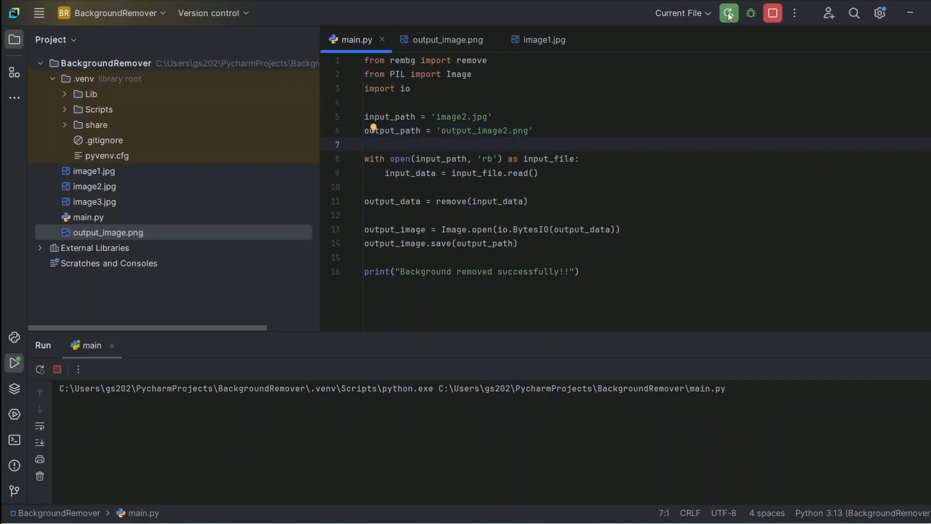
{"action": "left_click", "coordinate": [729, 13]}
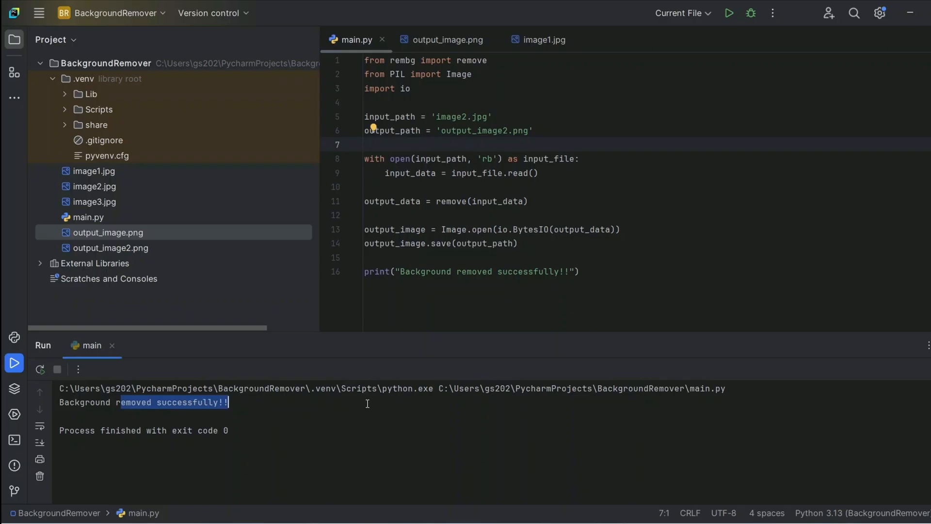
{"action": "left_click", "coordinate": [110, 248]}
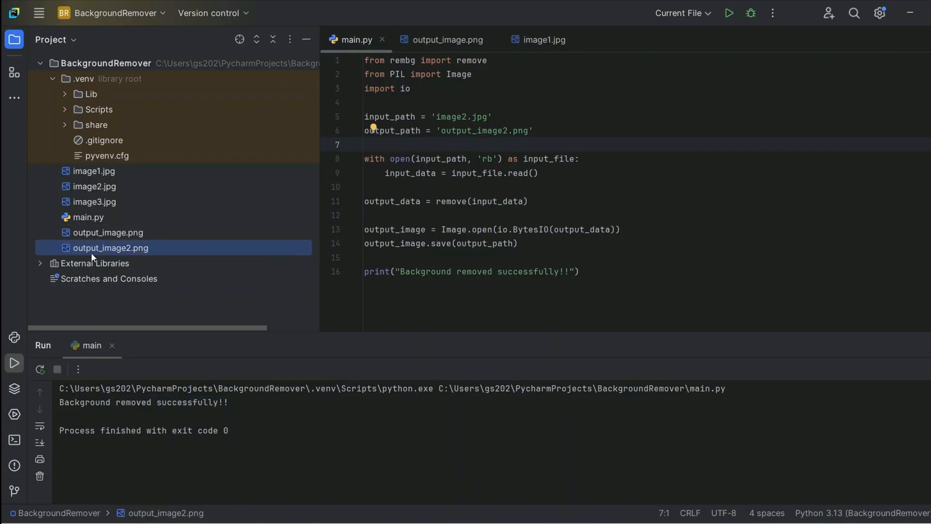
{"action": "double_click", "coordinate": [110, 249]}
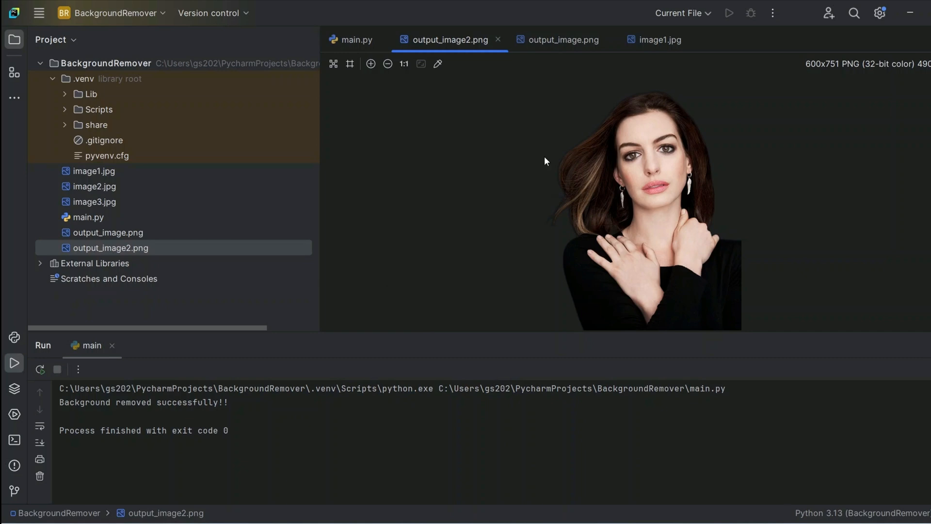
{"action": "mouse_move", "coordinate": [667, 116]}
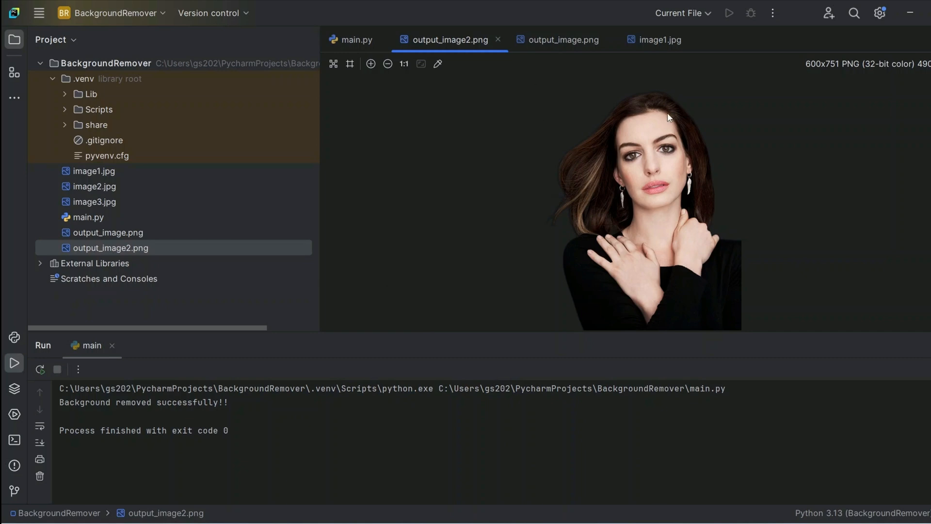
{"action": "double_click", "coordinate": [95, 186]}
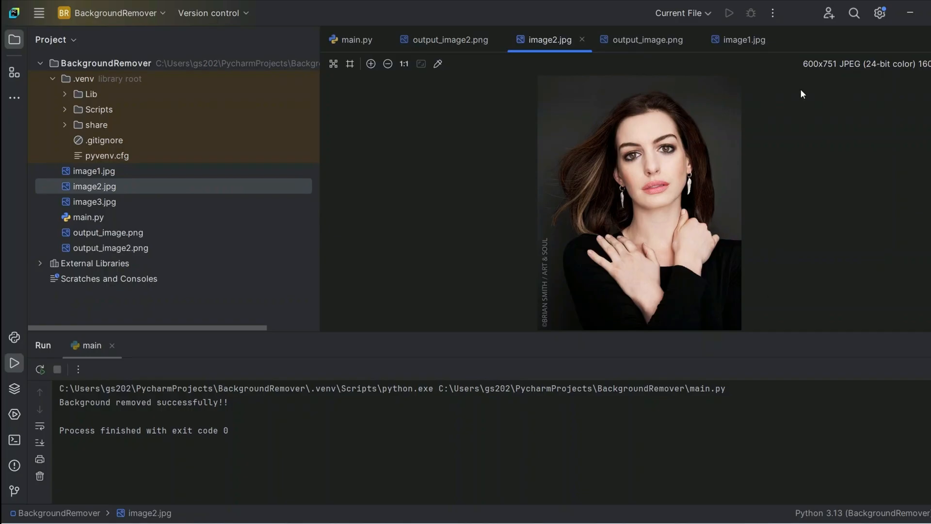
{"action": "left_click", "coordinate": [446, 39]}
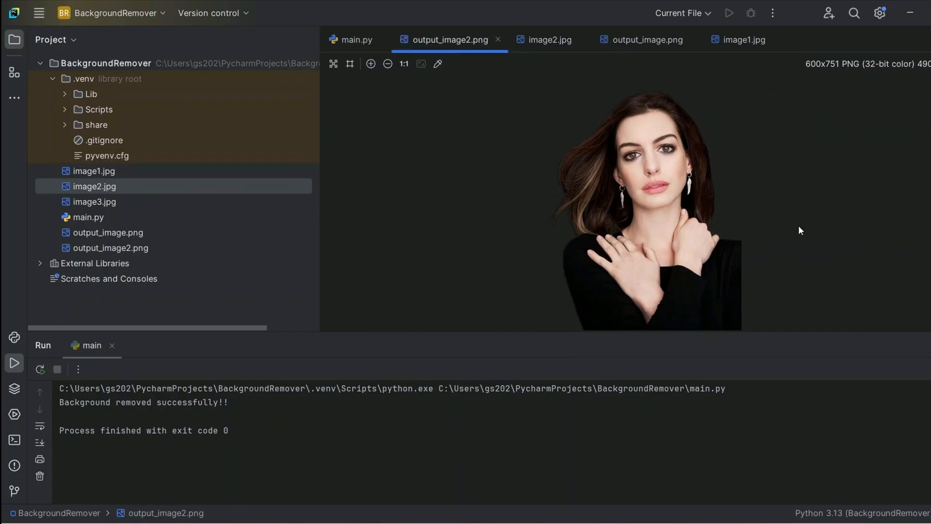
{"action": "mouse_move", "coordinate": [702, 174]}
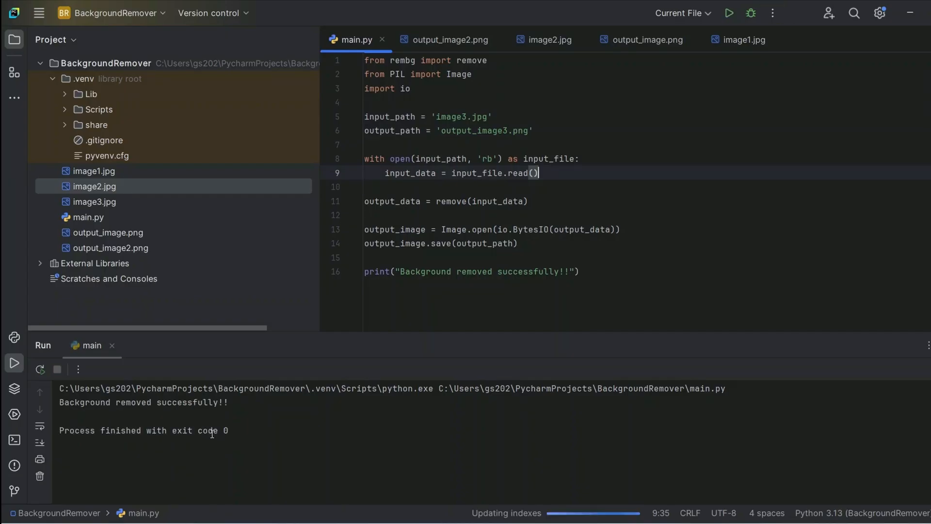
View the image3.jpg tennis-player photo from the Project tree, then return to main.py.
{"action": "left_click", "coordinate": [95, 202]}
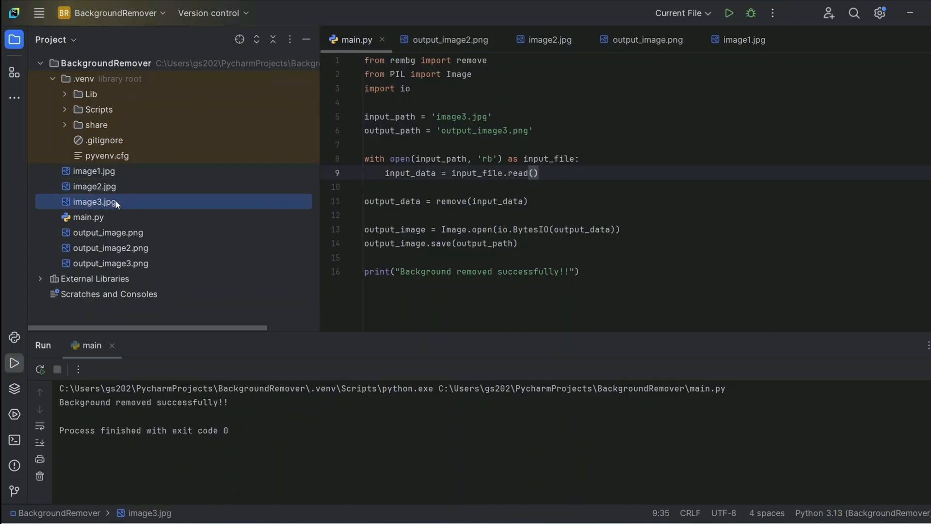
{"action": "double_click", "coordinate": [96, 202]}
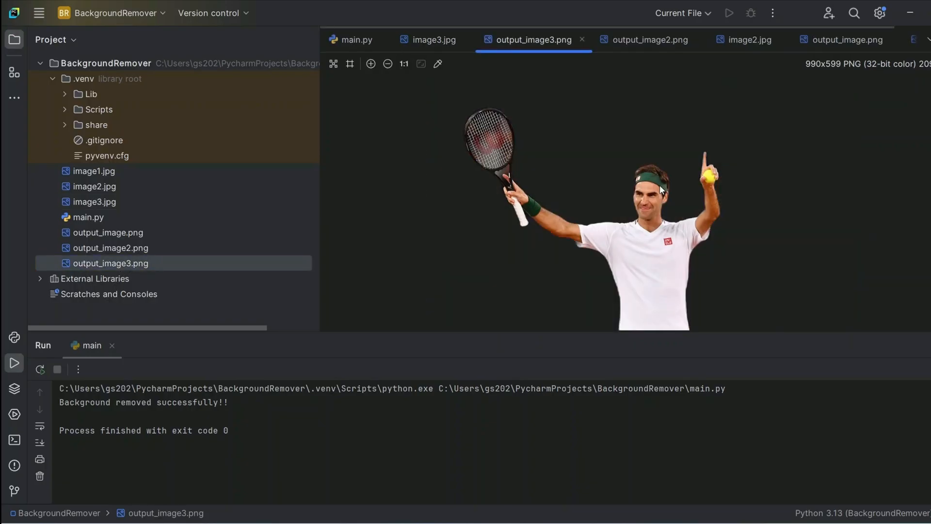
{"action": "mouse_move", "coordinate": [736, 235]}
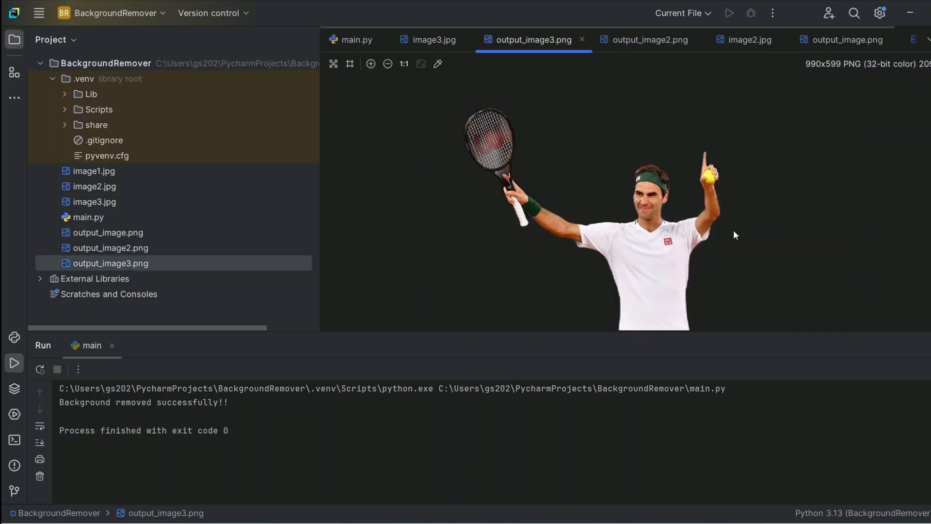
{"action": "mouse_move", "coordinate": [654, 210]}
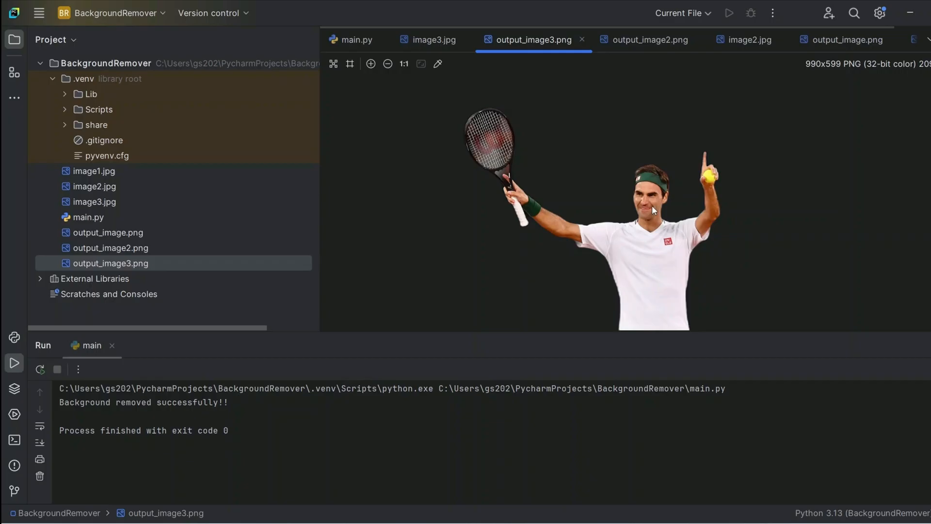
{"action": "mouse_move", "coordinate": [848, 244]}
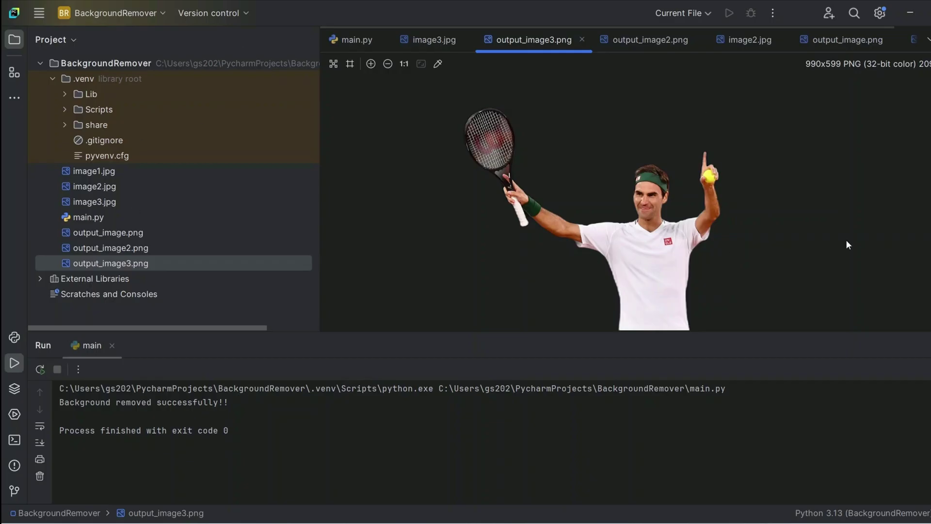
{"action": "left_click", "coordinate": [433, 40]}
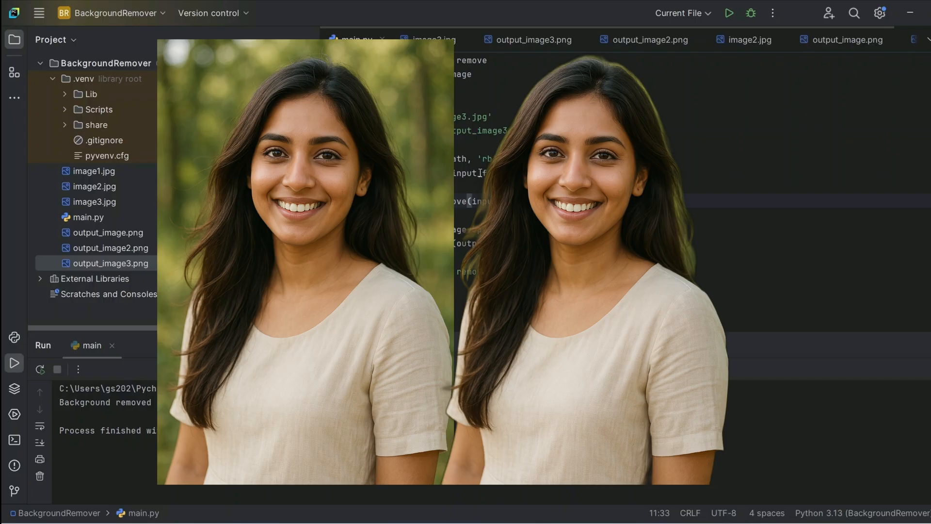
View the original image3.jpg and image2.jpg photos against their cut-out results.
{"action": "left_click", "coordinate": [432, 38]}
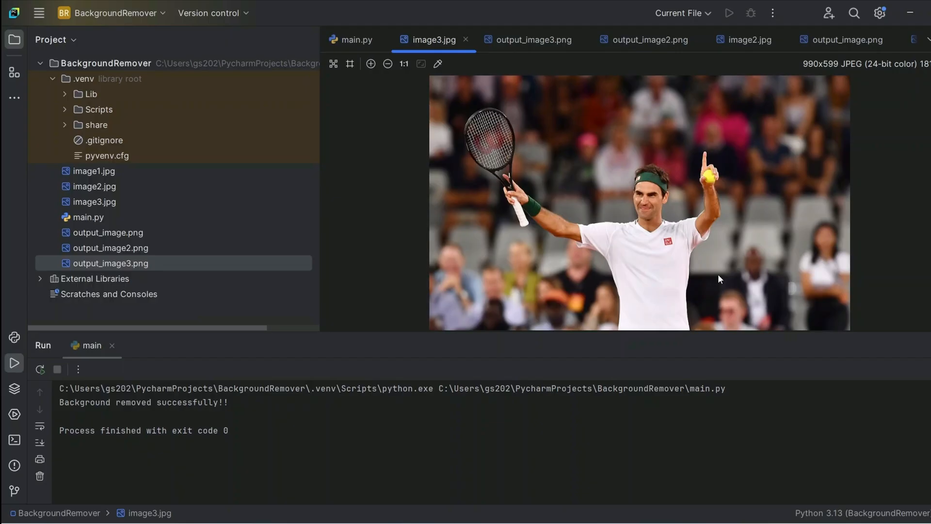
{"action": "mouse_move", "coordinate": [784, 261]}
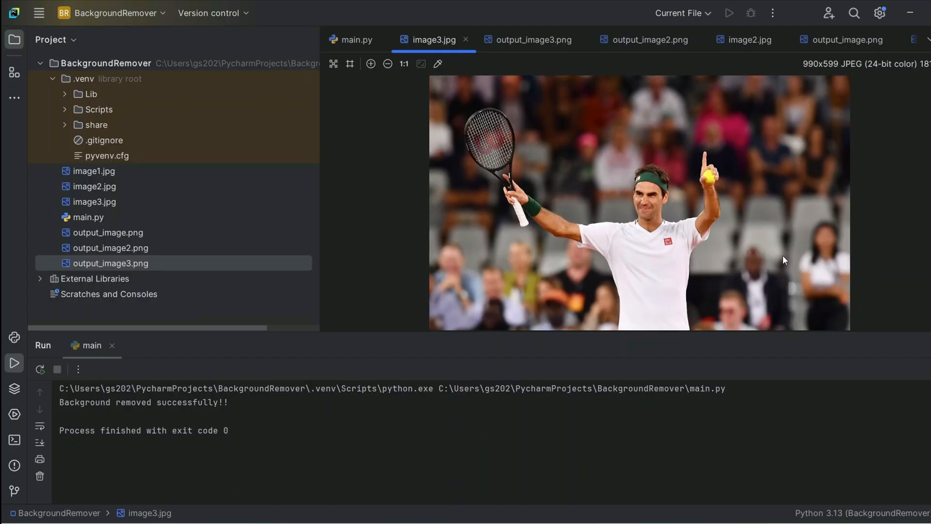
{"action": "mouse_move", "coordinate": [681, 209]}
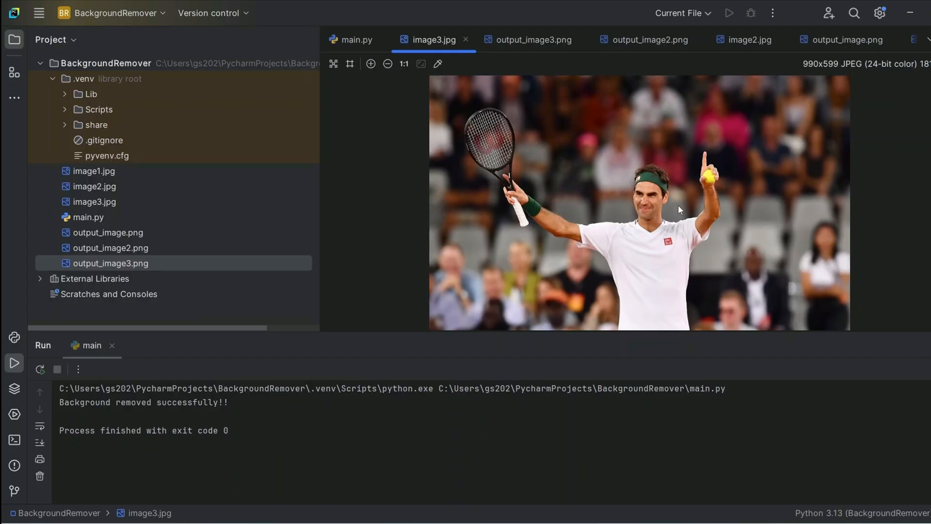
{"action": "mouse_move", "coordinate": [692, 315]}
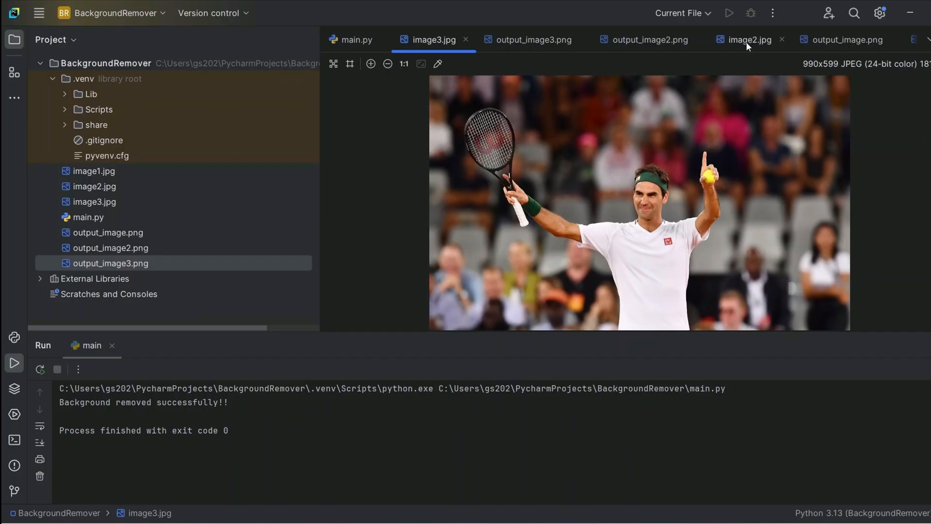
{"action": "left_click", "coordinate": [751, 40]}
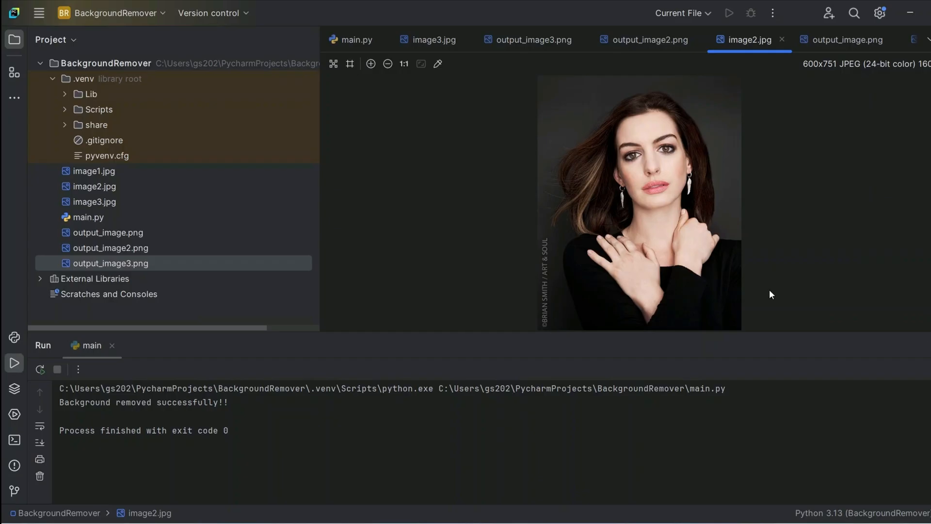
{"action": "mouse_move", "coordinate": [841, 56]}
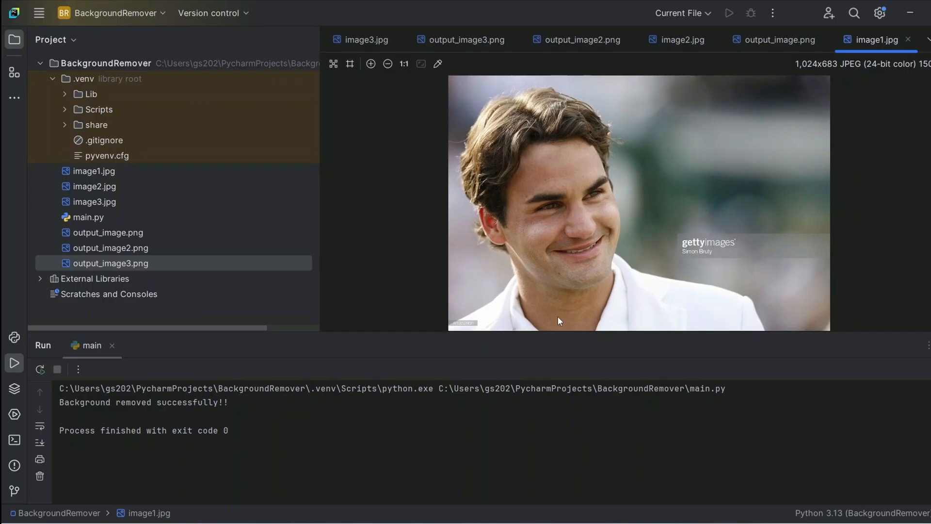
{"action": "mouse_move", "coordinate": [551, 283]}
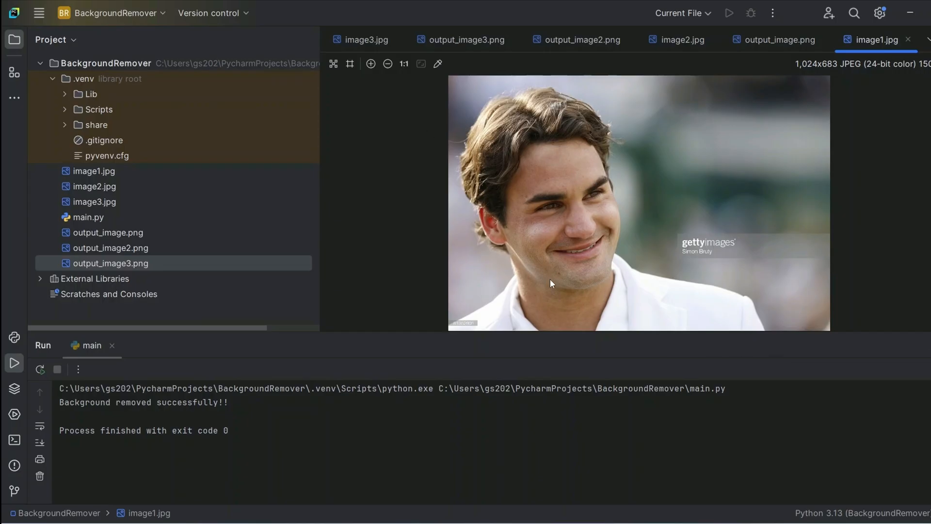
{"action": "mouse_move", "coordinate": [621, 272]}
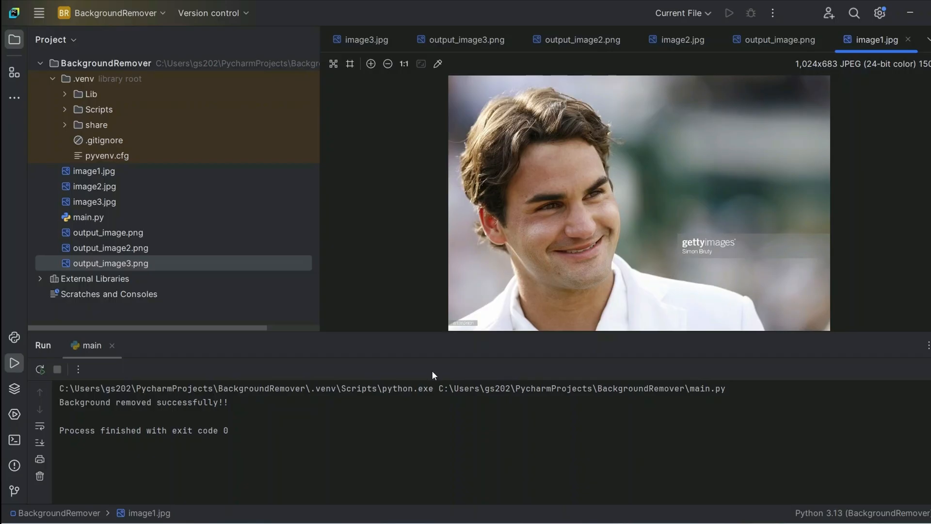
{"action": "mouse_move", "coordinate": [550, 215]}
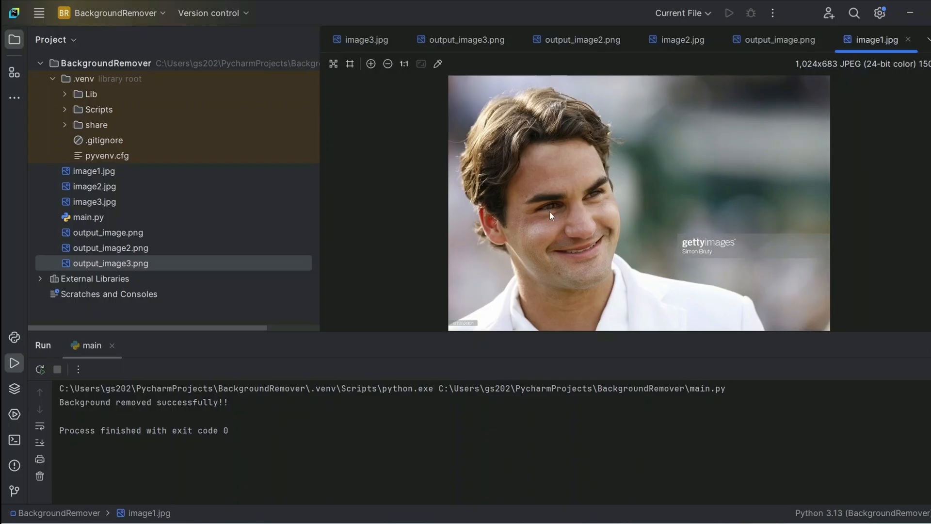
{"action": "mouse_move", "coordinate": [582, 164]}
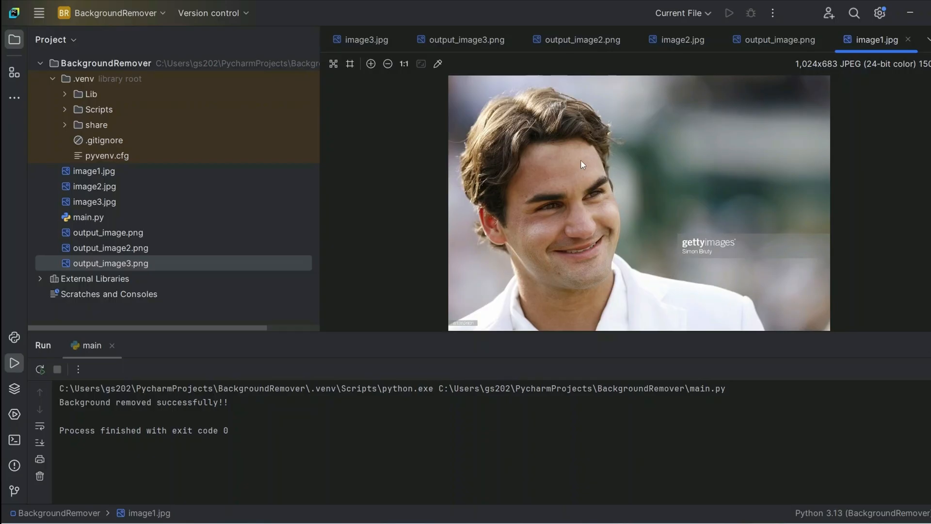
{"action": "mouse_move", "coordinate": [276, 227]}
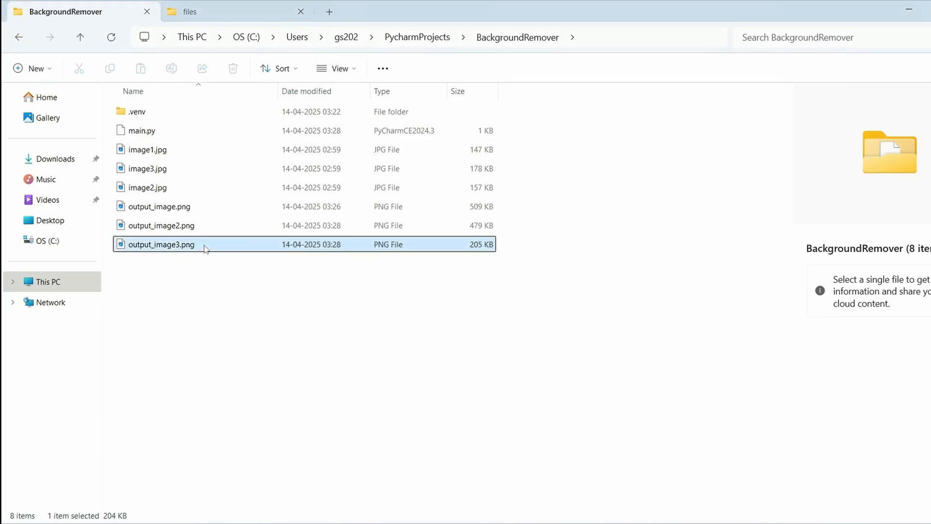
View output_image3.png and output_image2.png in the Photos viewer from the BackgroundRemover folder.
{"action": "double_click", "coordinate": [161, 244]}
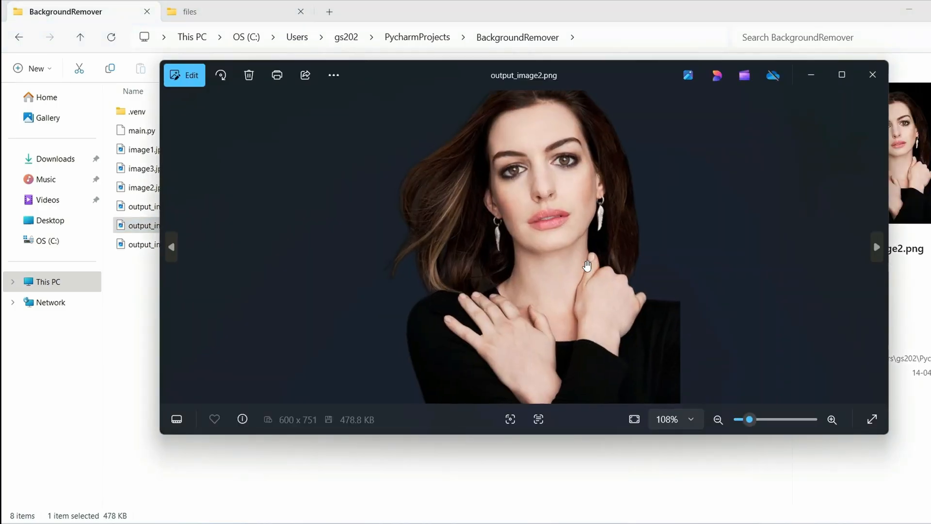
{"action": "left_click", "coordinate": [874, 73]}
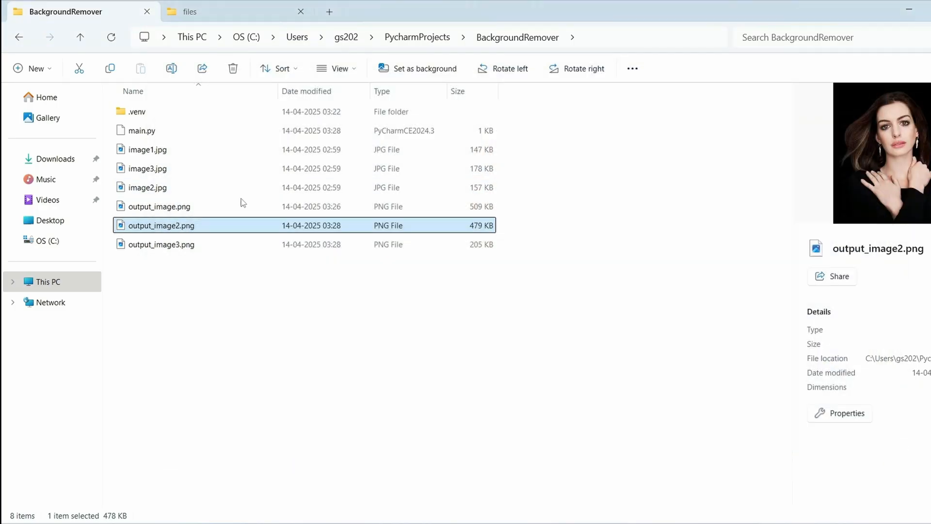
{"action": "double_click", "coordinate": [159, 206]}
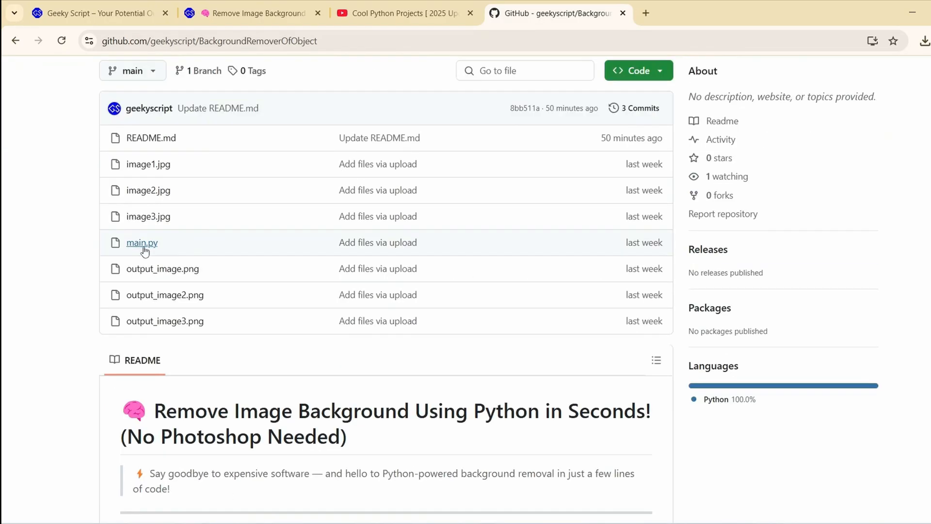
Read the repository's main.py on GitHub, then the geekyscript article's TL;DR summary.
{"action": "left_click", "coordinate": [141, 242]}
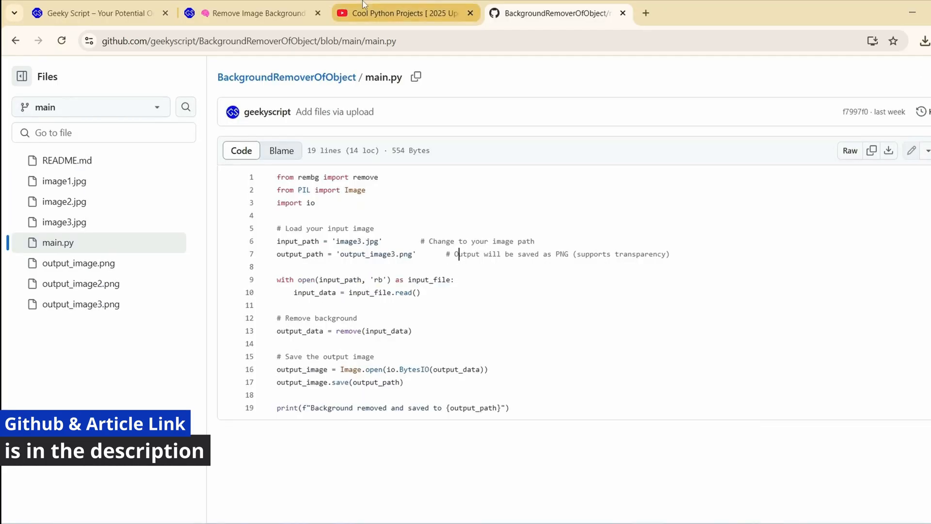
{"action": "left_click", "coordinate": [255, 13]}
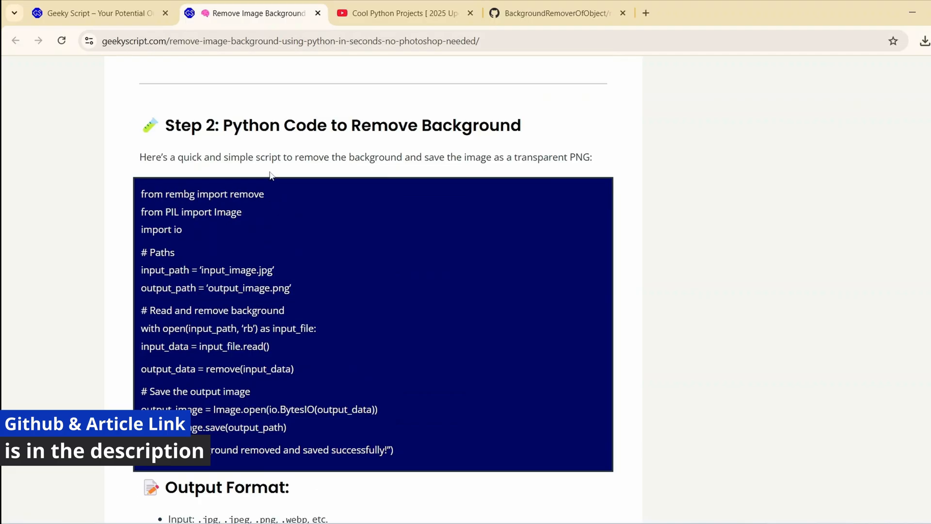
{"action": "scroll", "scroll_direction": "down", "scroll_amount": 3}
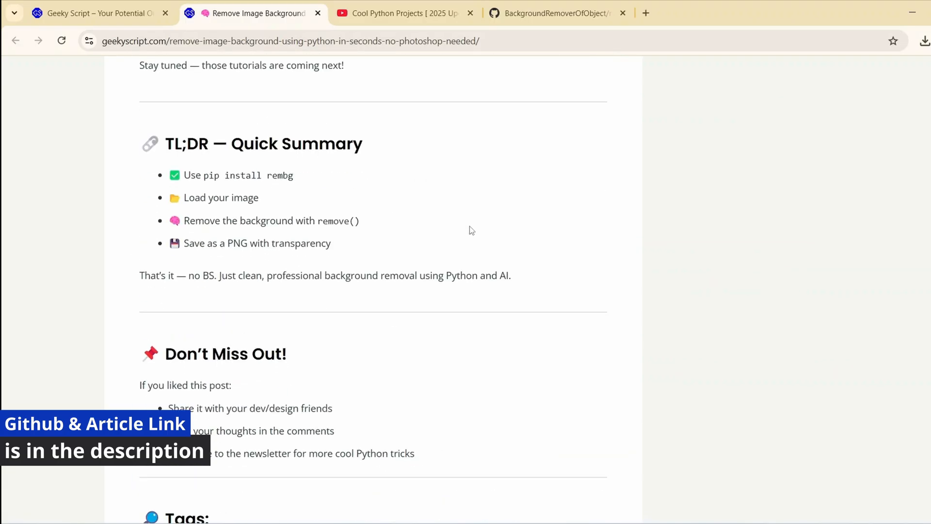
Bring up the Cool Python Projects [ 2025 Update ] playlist by Geeky Script.
{"action": "left_click", "coordinate": [402, 14]}
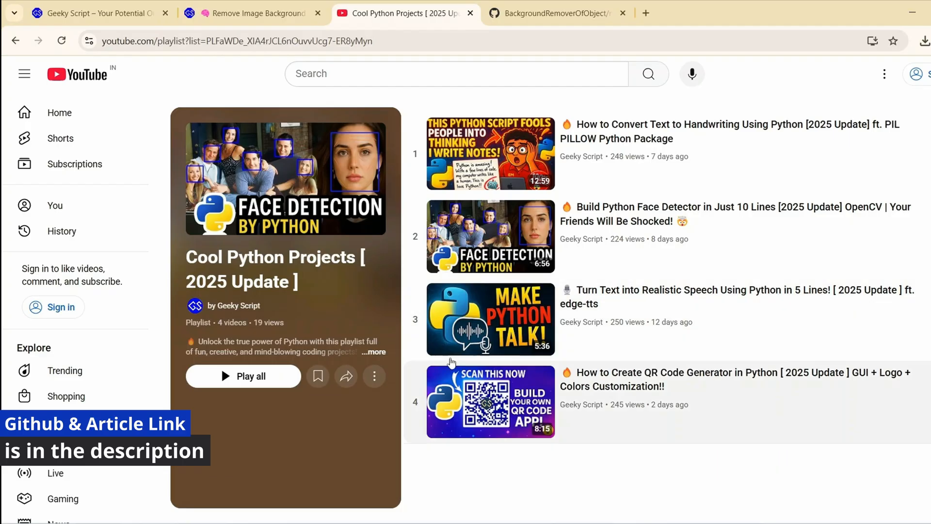
{"action": "mouse_move", "coordinate": [390, 262]}
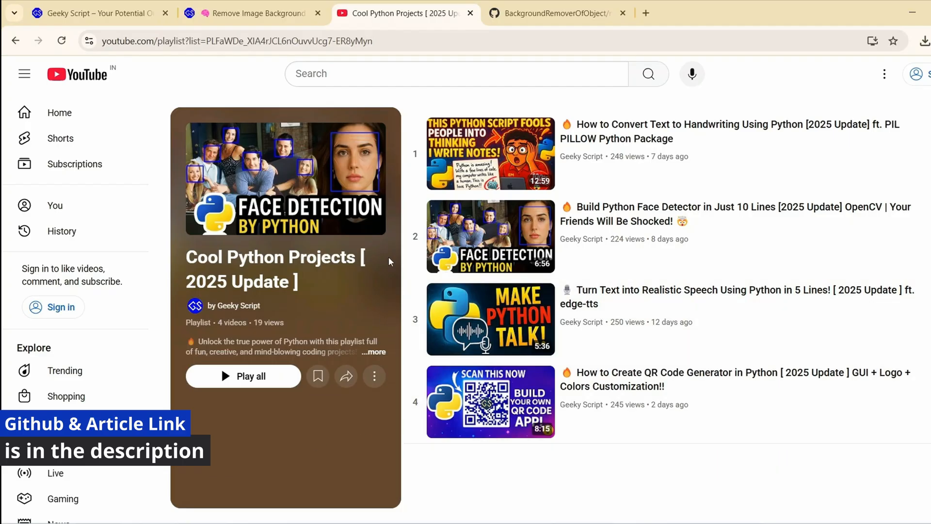
{"action": "mouse_move", "coordinate": [402, 418]}
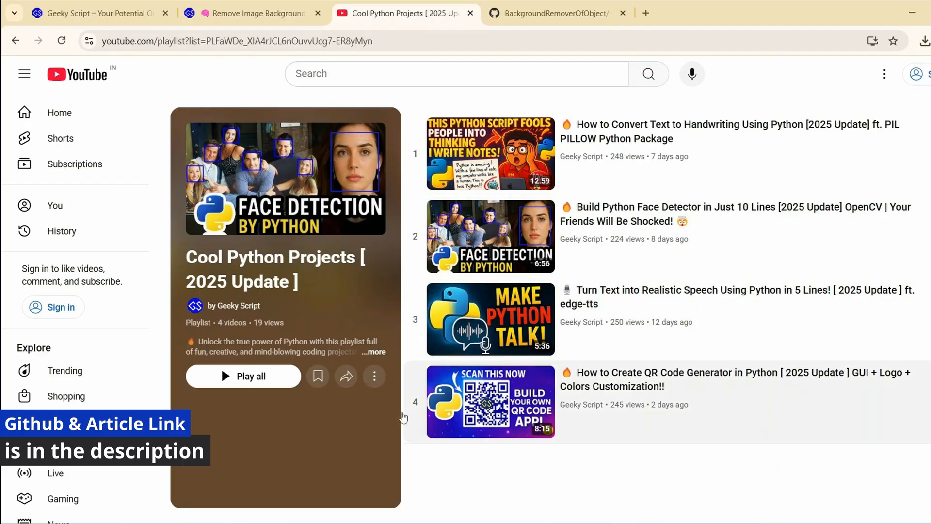
{"action": "mouse_move", "coordinate": [626, 375]}
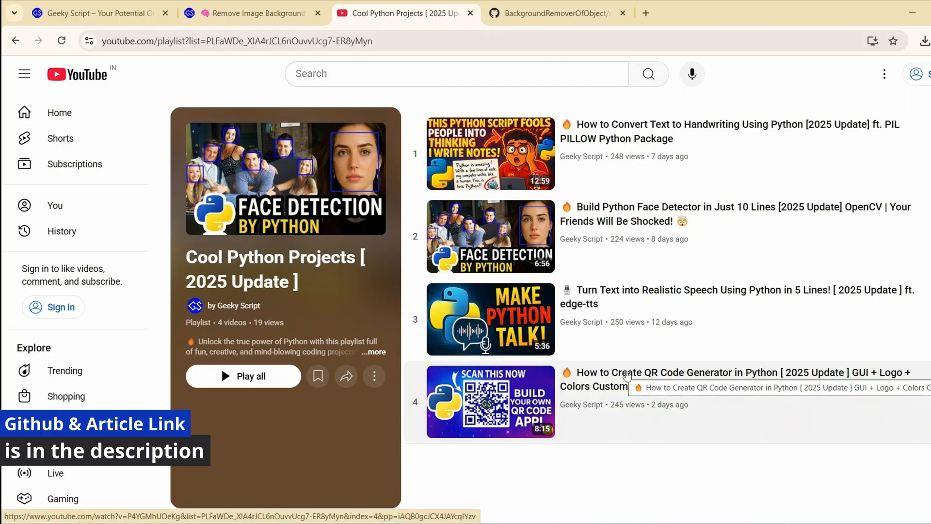
{"action": "mouse_move", "coordinate": [567, 465]}
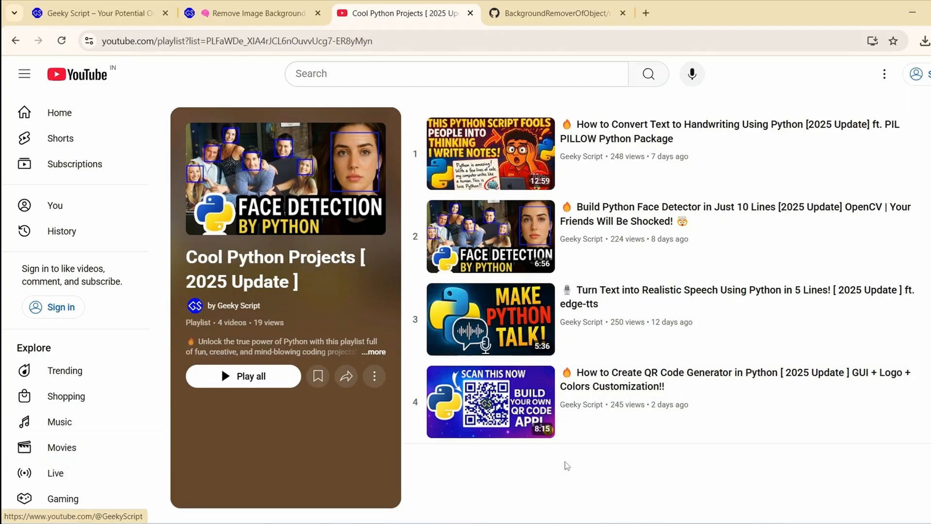